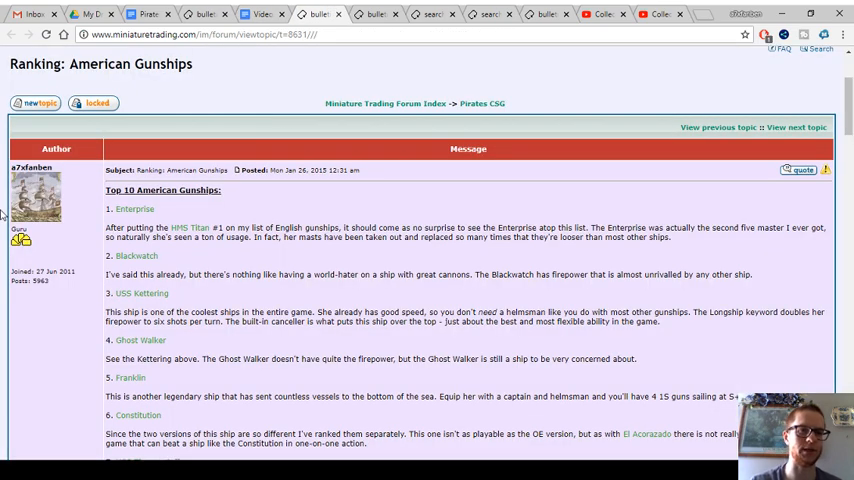
- Read the gunships honorable mentions, then open the American Gold Runners ranking thread's top five
{"action": "left_click", "coordinate": [796, 127]}
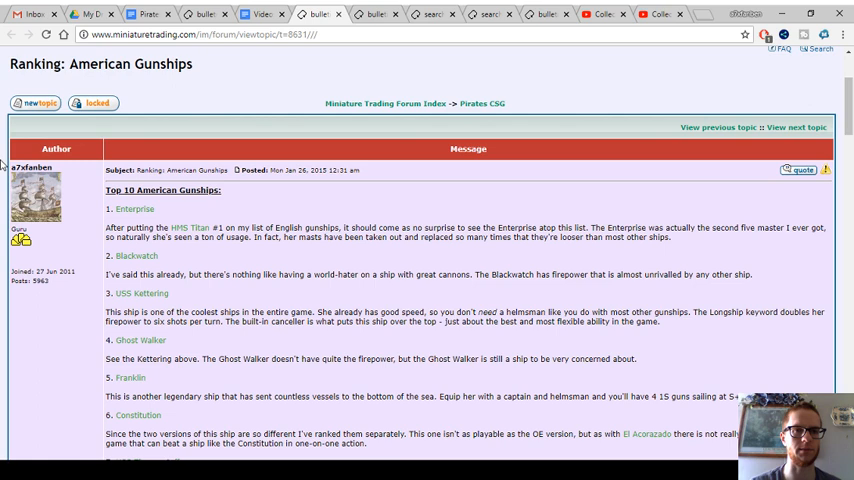
{"action": "scroll", "scroll_direction": "down", "scroll_amount": 3}
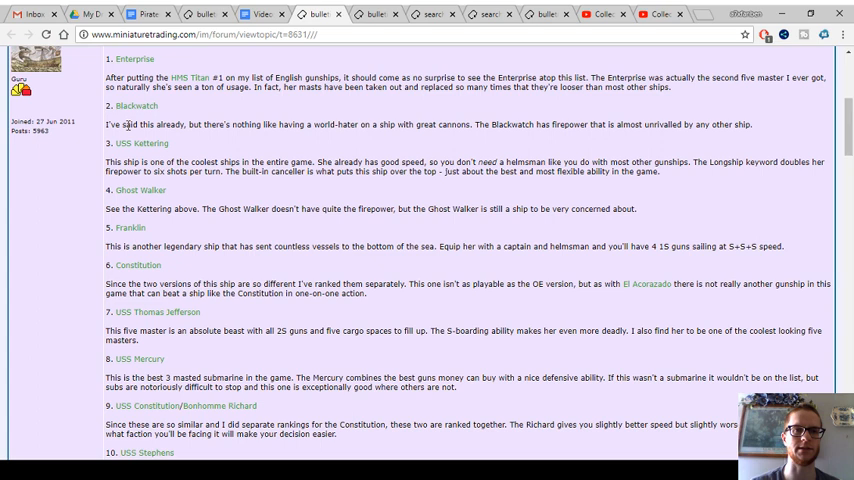
{"action": "mouse_move", "coordinate": [141, 143]}
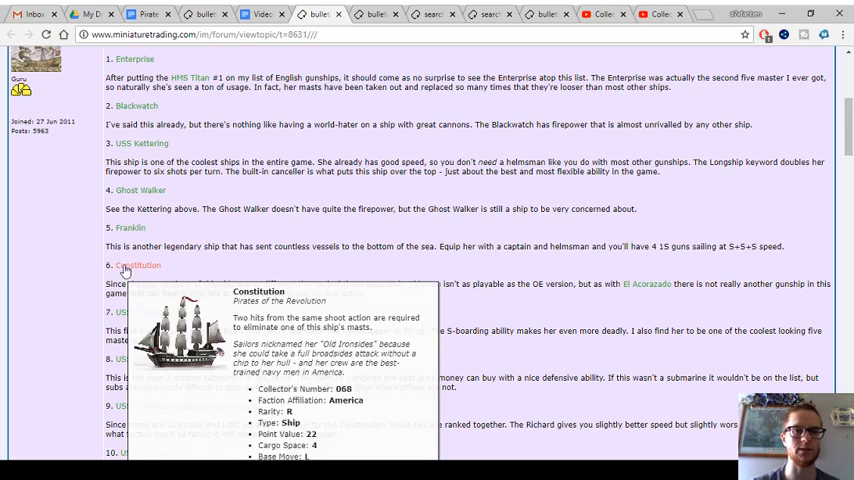
{"action": "scroll", "scroll_direction": "down", "scroll_amount": 3}
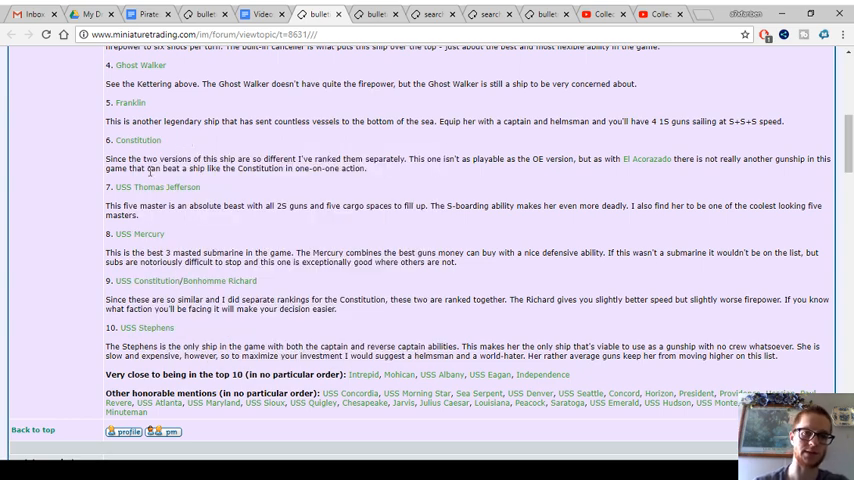
{"action": "mouse_move", "coordinate": [147, 281]}
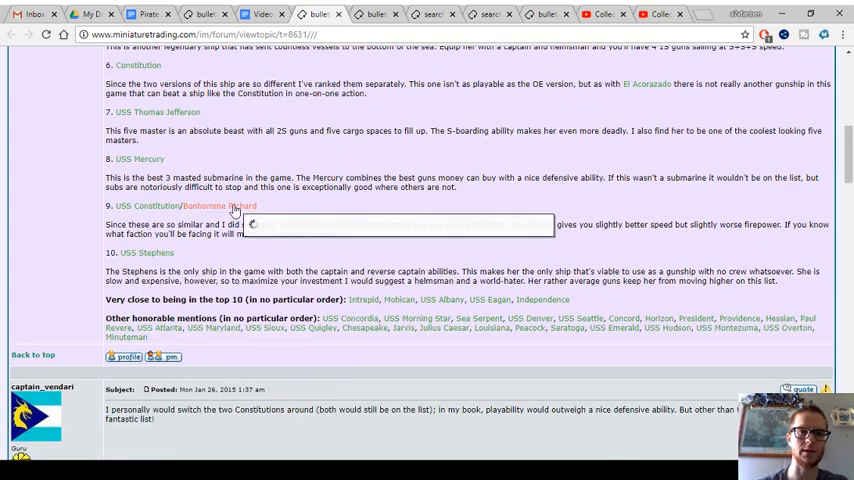
{"action": "mouse_move", "coordinate": [157, 112]}
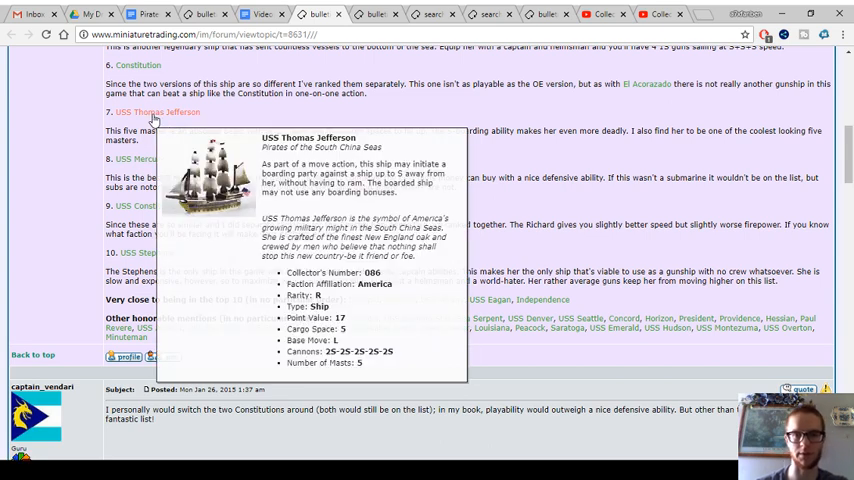
{"action": "mouse_move", "coordinate": [128, 159]}
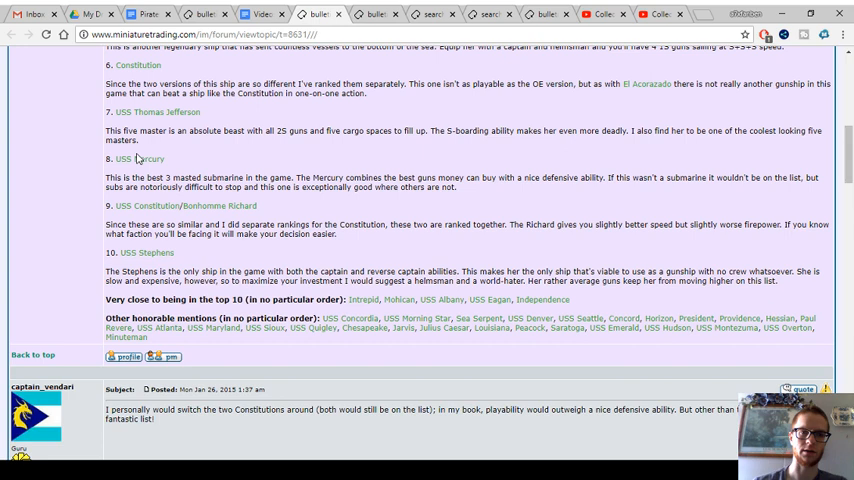
{"action": "mouse_move", "coordinate": [140, 159]}
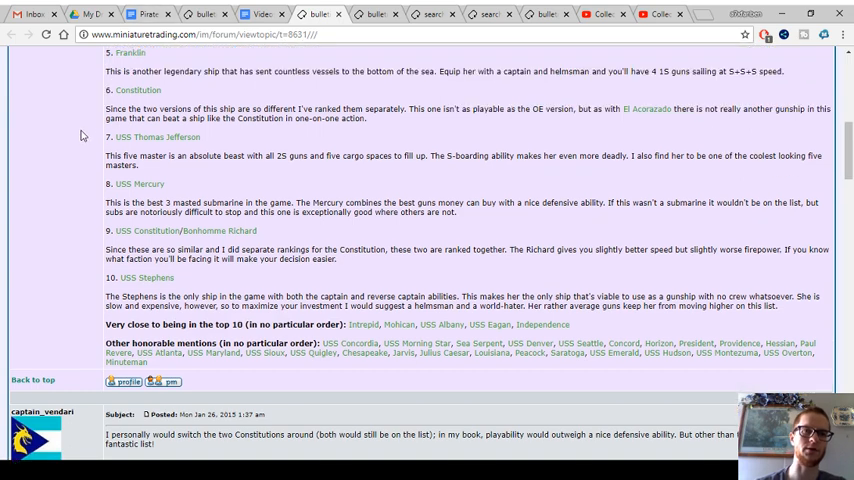
{"action": "scroll", "scroll_direction": "up", "scroll_amount": 3}
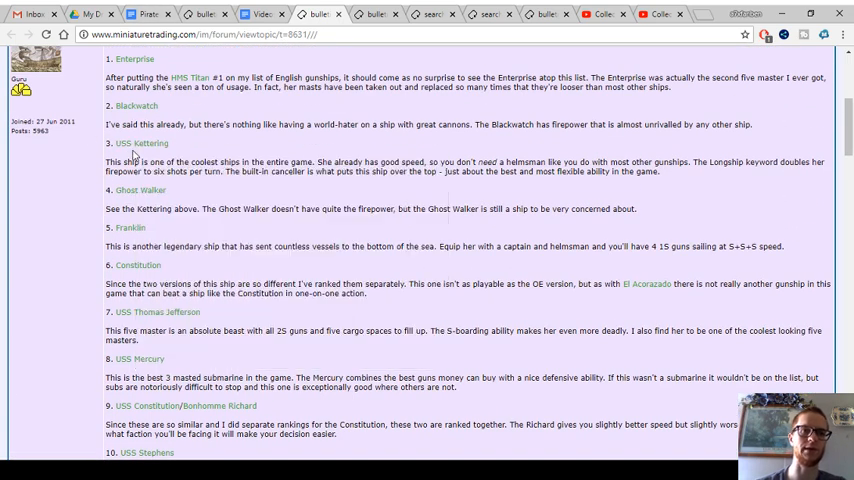
{"action": "scroll", "scroll_direction": "down", "scroll_amount": 3}
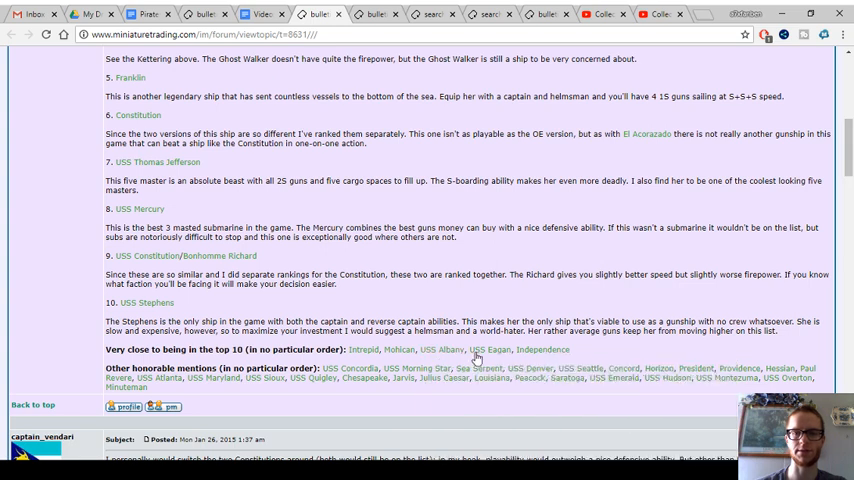
{"action": "mouse_move", "coordinate": [364, 378]}
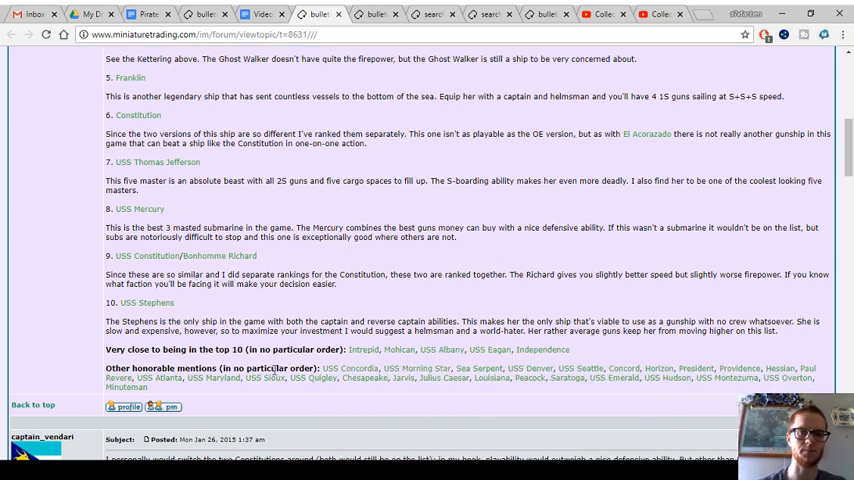
{"action": "mouse_move", "coordinate": [352, 368]}
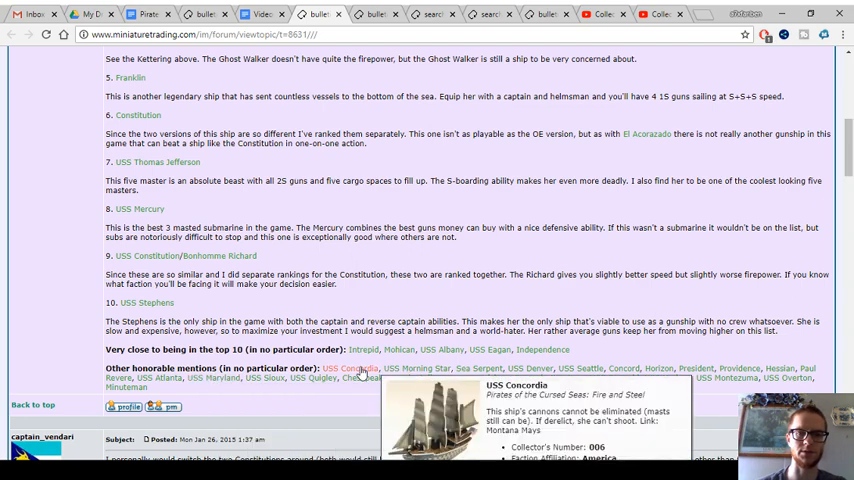
{"action": "scroll", "scroll_direction": "down", "scroll_amount": 3}
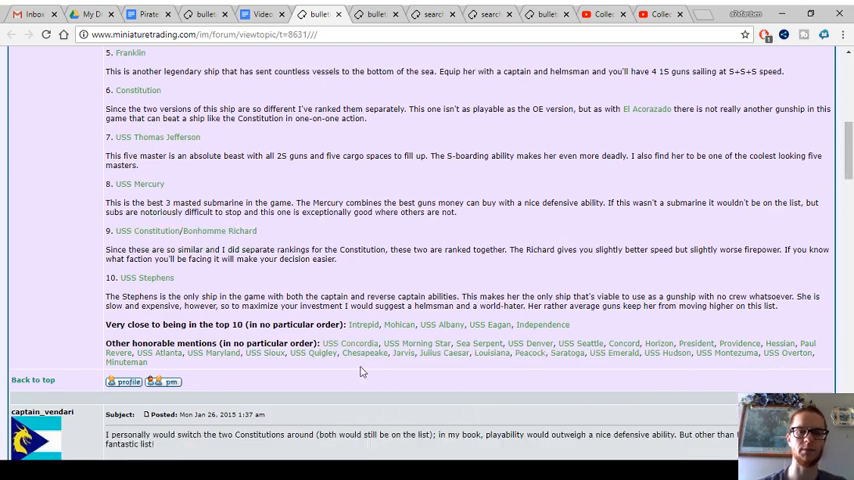
{"action": "mouse_move", "coordinate": [350, 343]}
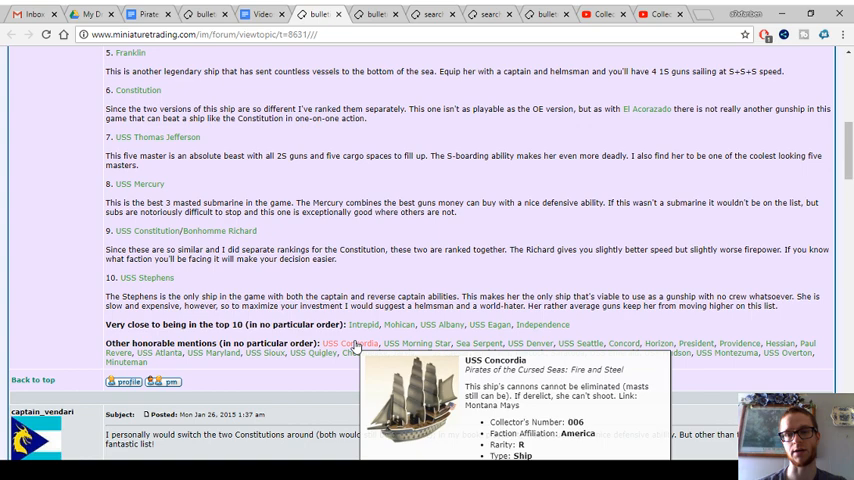
{"action": "scroll", "scroll_direction": "down", "scroll_amount": 3}
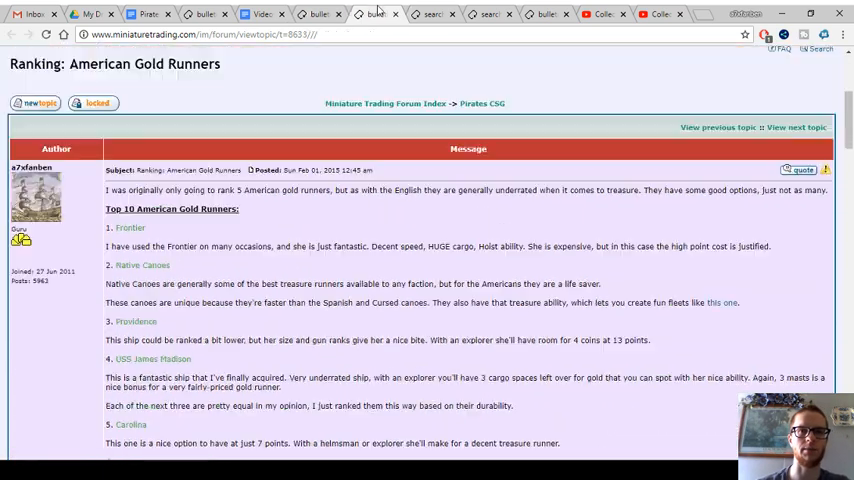
- Scroll the gold runners ranking down through entries six to nine
{"action": "scroll", "scroll_direction": "down", "scroll_amount": 3}
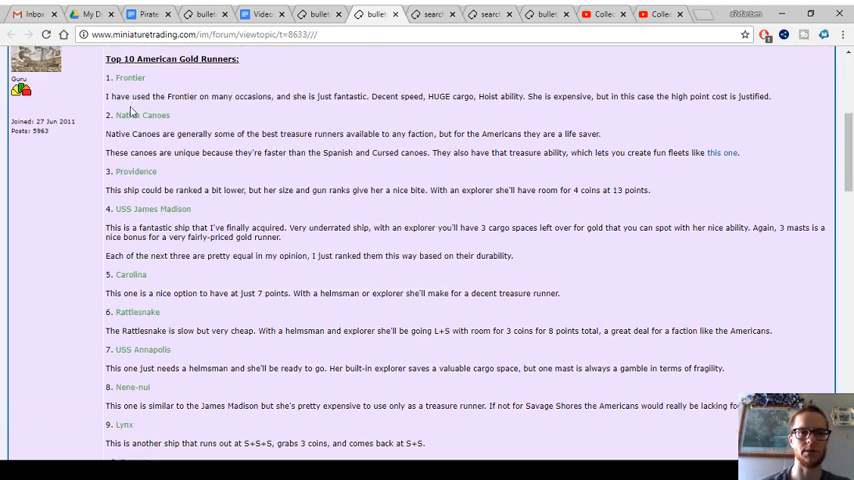
{"action": "mouse_move", "coordinate": [143, 140]}
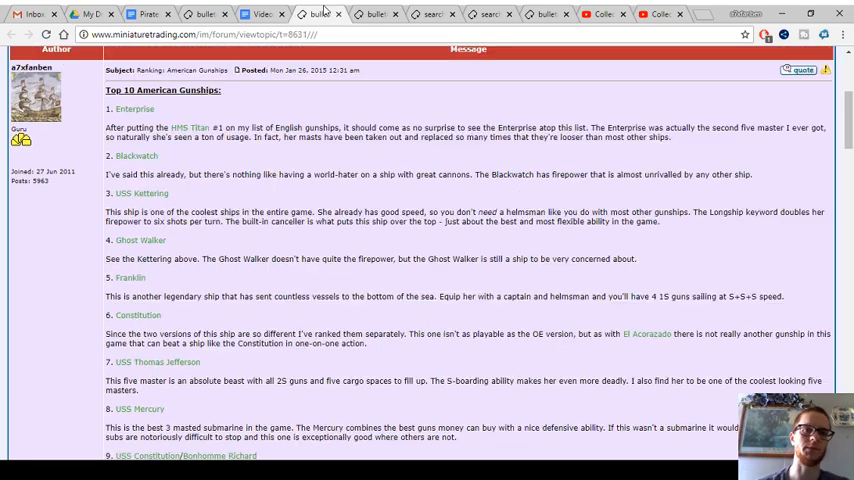
{"action": "mouse_move", "coordinate": [140, 240]}
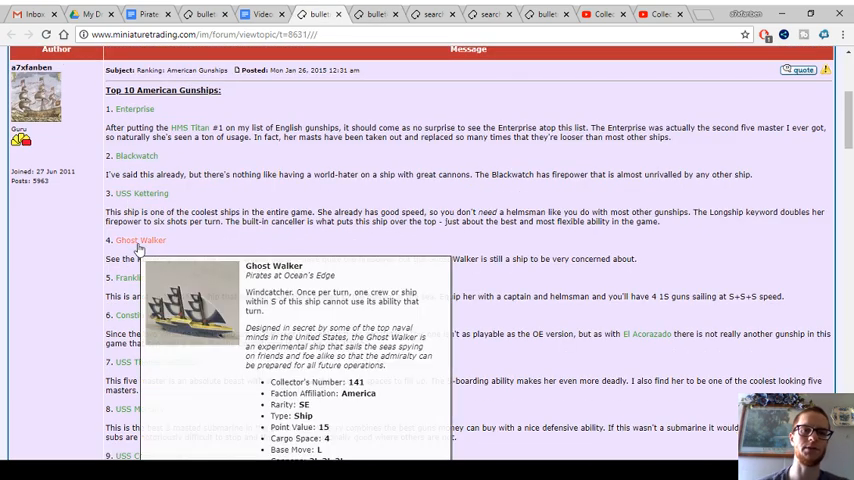
- Scroll the gold runners ranking down to tenth-place Roanoke and the honorable mentions
{"action": "scroll", "scroll_direction": "down", "scroll_amount": 3}
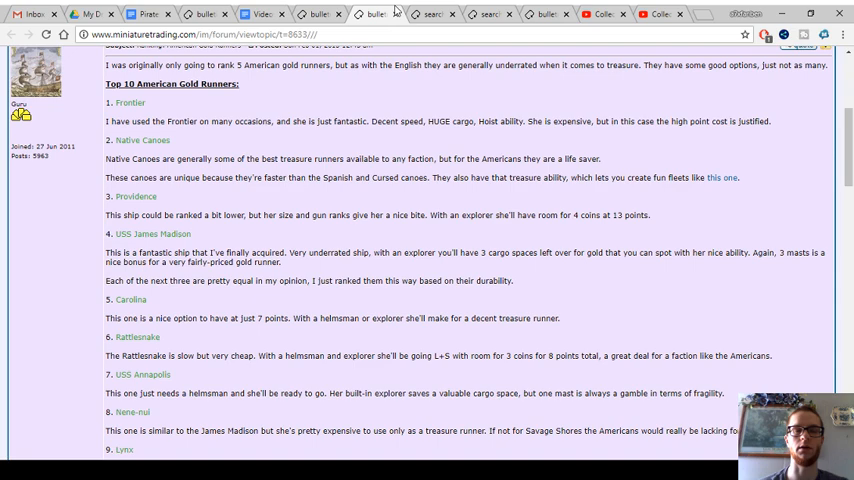
{"action": "mouse_move", "coordinate": [136, 196]}
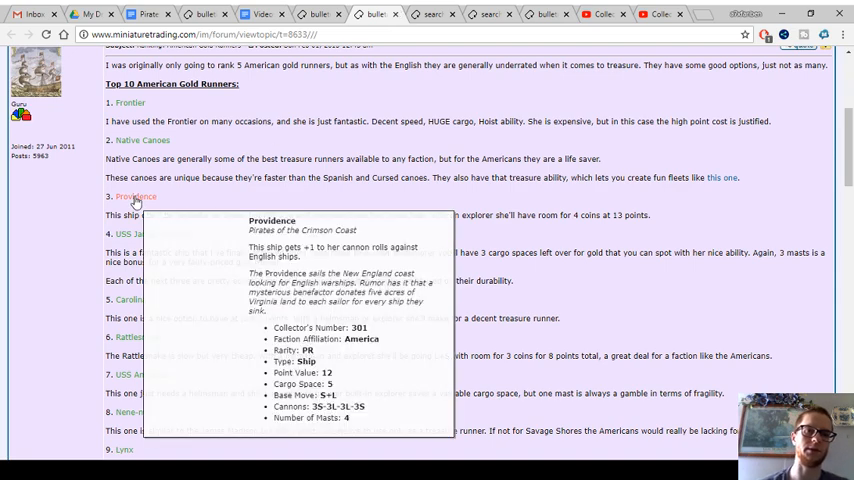
{"action": "scroll", "scroll_direction": "down", "scroll_amount": 3}
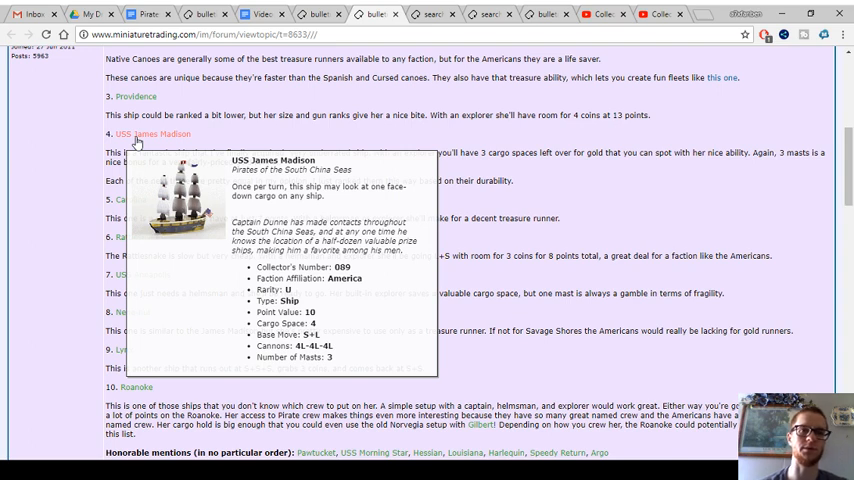
- Read the full American Gold Runners list, then return to the thread's opening post
{"action": "scroll", "scroll_direction": "down", "scroll_amount": 3}
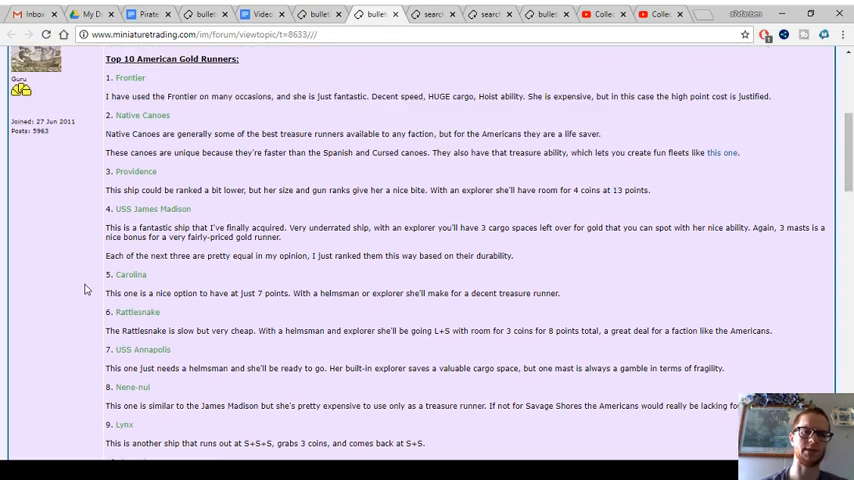
{"action": "scroll", "scroll_direction": "down", "scroll_amount": 3}
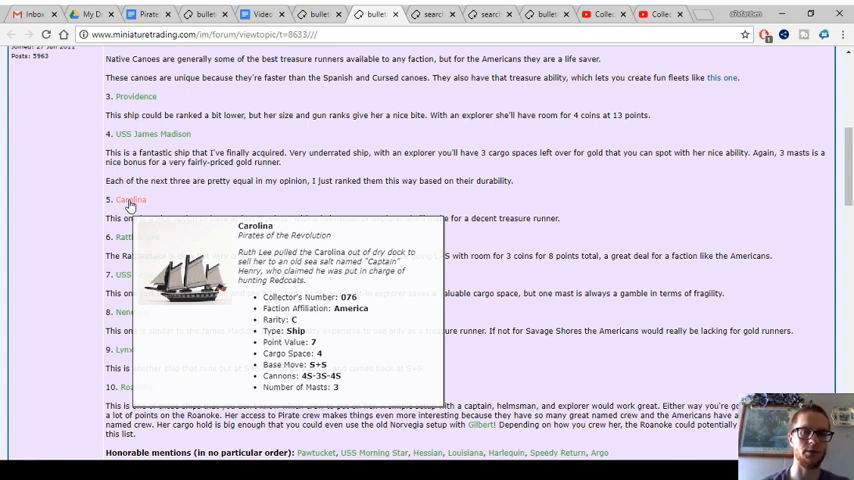
{"action": "mouse_move", "coordinate": [130, 237]}
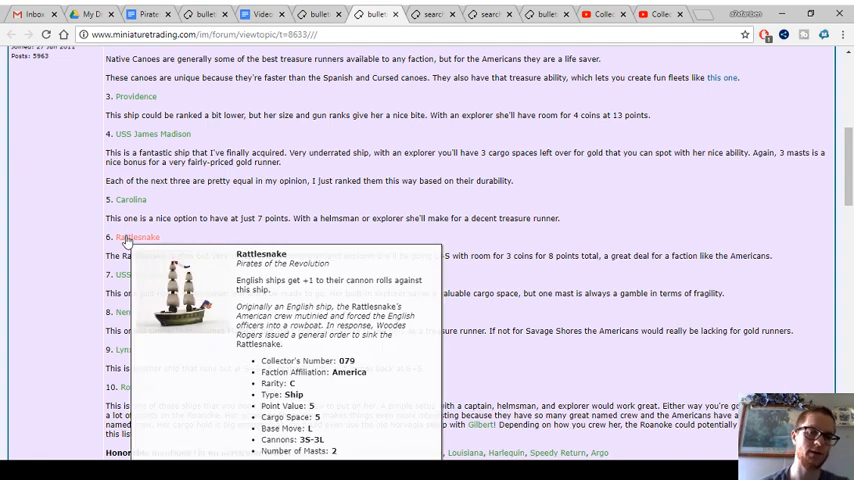
{"action": "scroll", "scroll_direction": "down", "scroll_amount": 3}
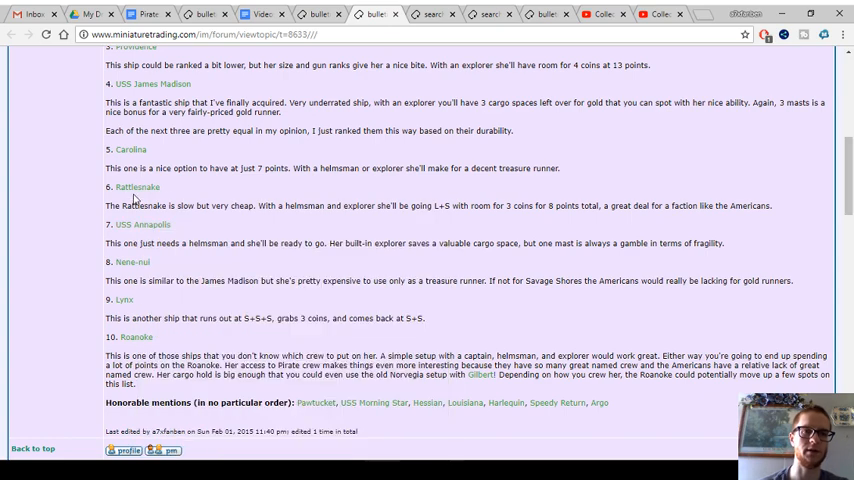
{"action": "mouse_move", "coordinate": [142, 224]}
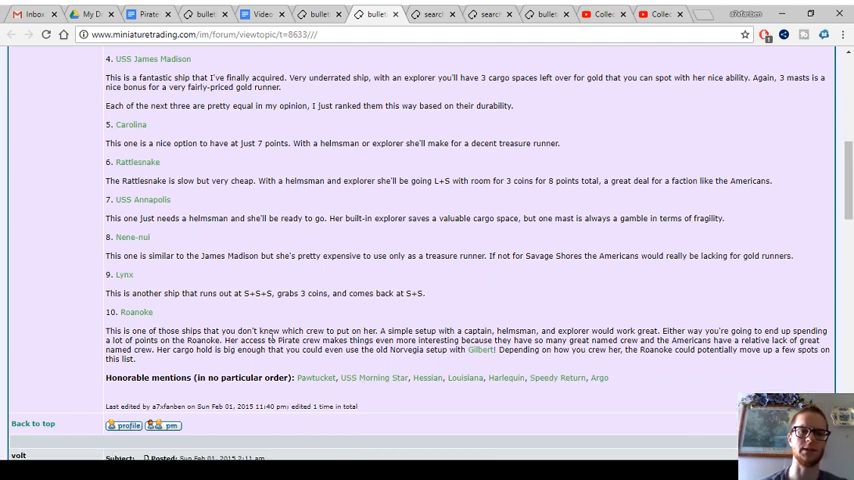
{"action": "scroll", "scroll_direction": "up", "scroll_amount": 3}
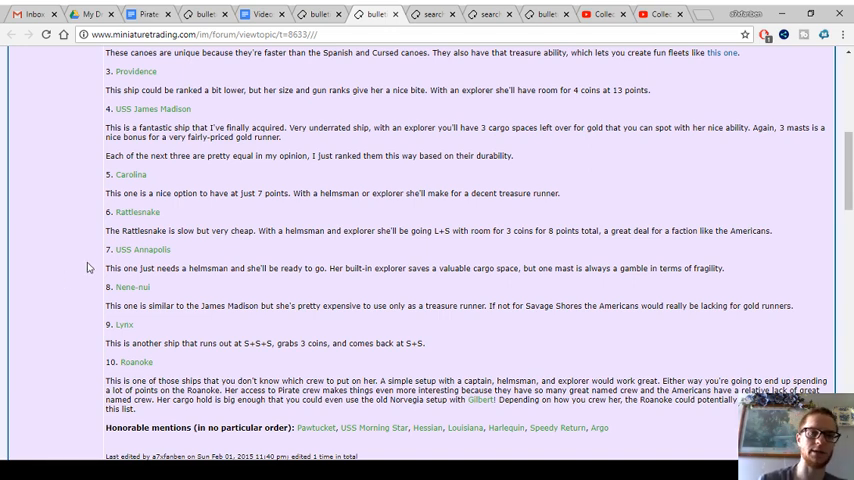
{"action": "scroll", "scroll_direction": "up", "scroll_amount": 3}
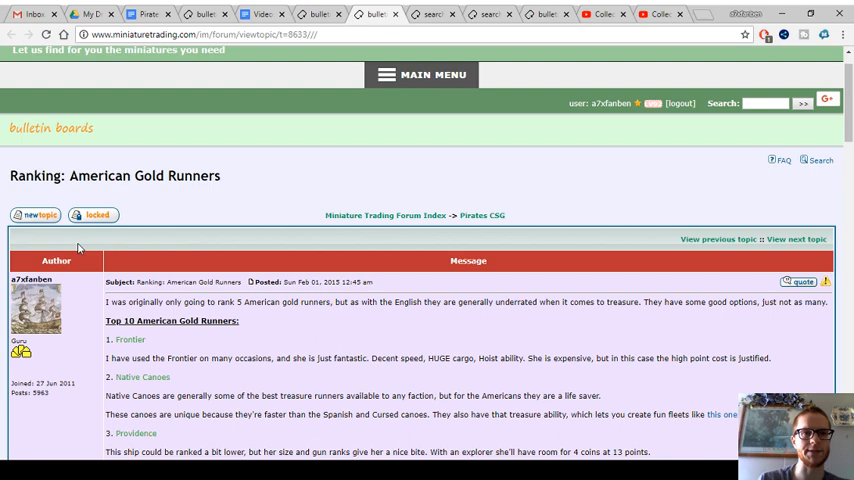
{"action": "scroll", "scroll_direction": "down", "scroll_amount": 3}
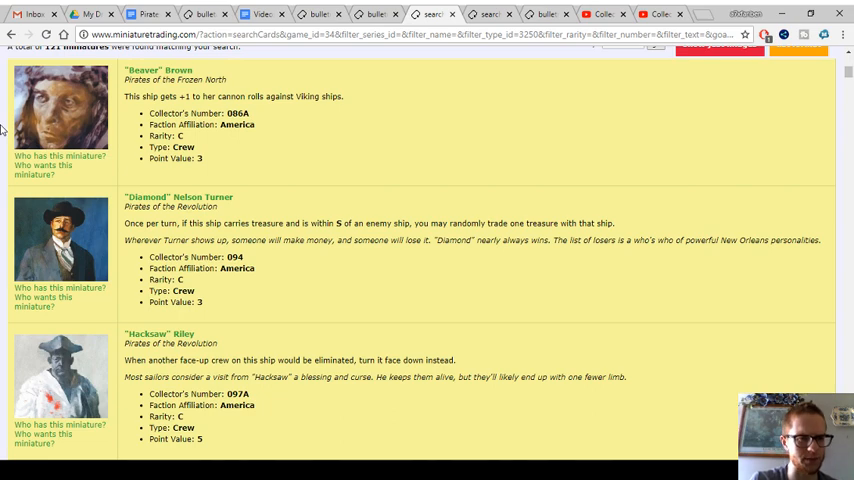
- Read American crew cards from Beaver Brown past Captain Montana Mays to Cargo Master and Carl Smith
{"action": "scroll", "scroll_direction": "down", "scroll_amount": 3}
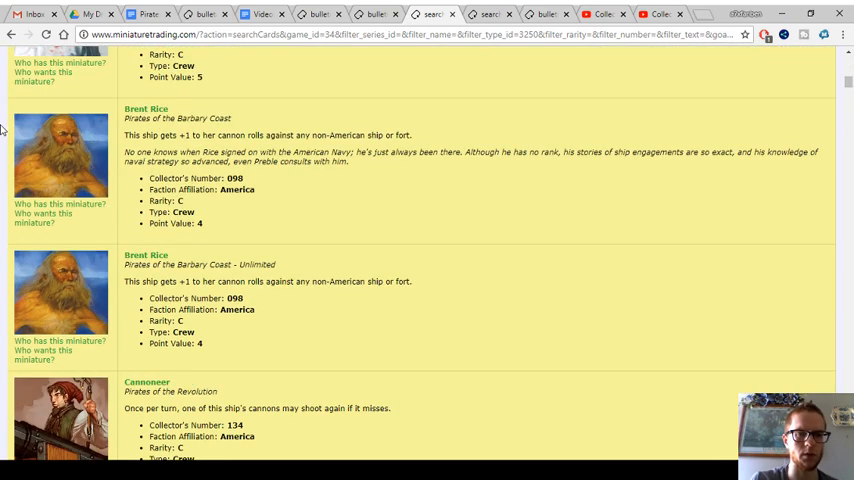
{"action": "scroll", "scroll_direction": "down", "scroll_amount": 3}
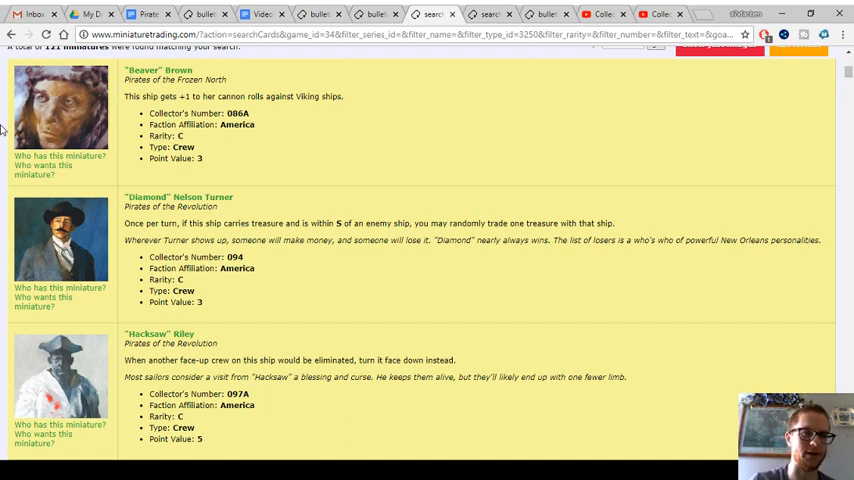
{"action": "scroll", "scroll_direction": "down", "scroll_amount": 3}
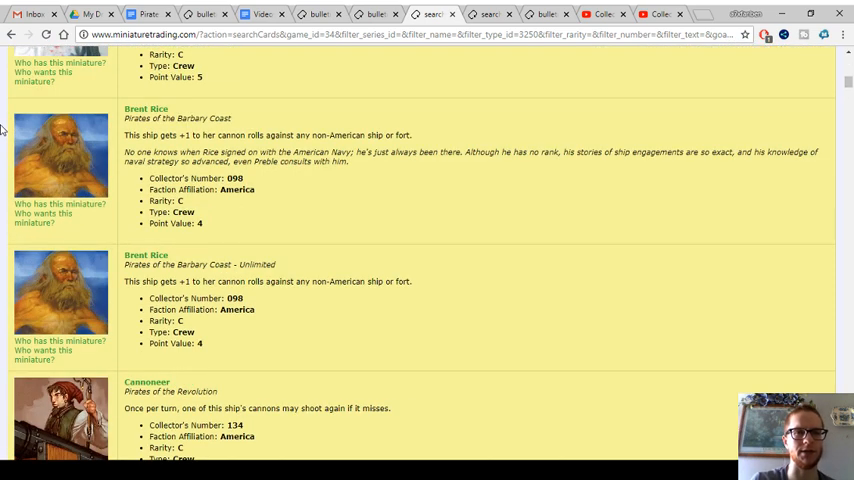
{"action": "scroll", "scroll_direction": "up", "scroll_amount": 3}
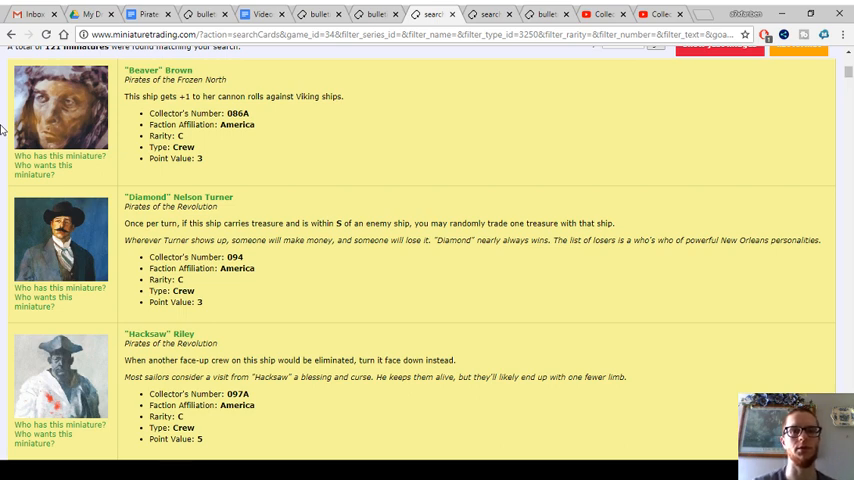
{"action": "scroll", "scroll_direction": "down", "scroll_amount": 3}
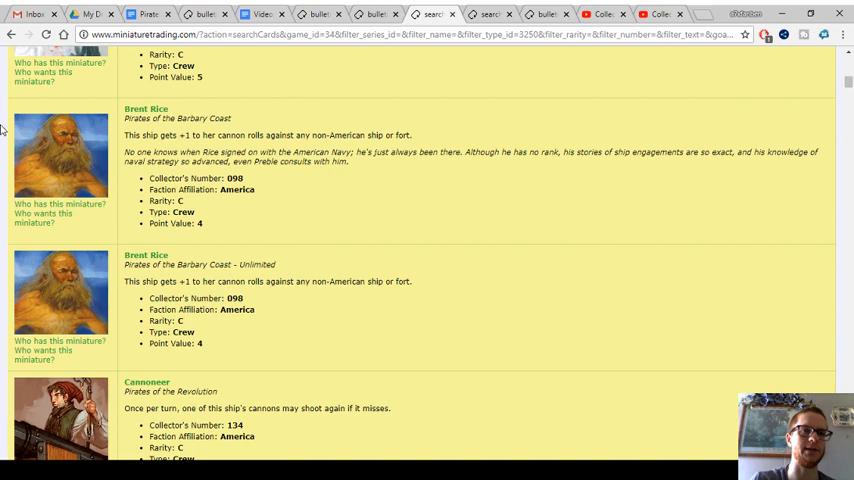
{"action": "scroll", "scroll_direction": "up", "scroll_amount": 3}
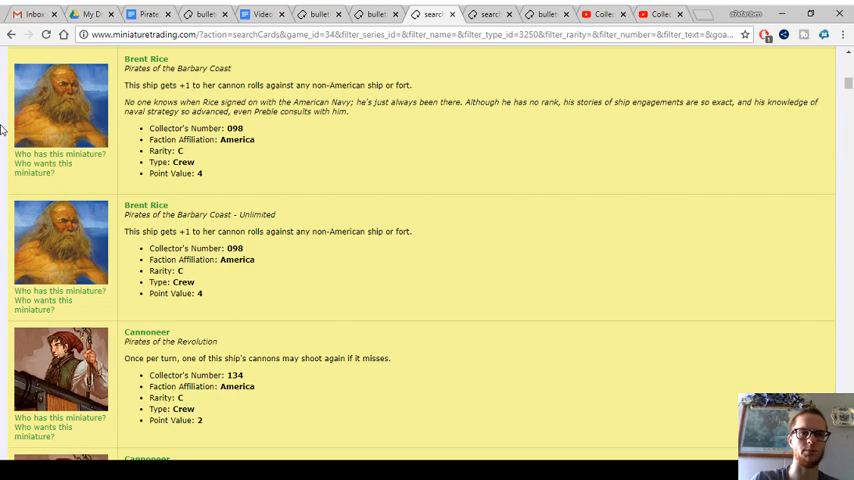
{"action": "scroll", "scroll_direction": "down", "scroll_amount": 3}
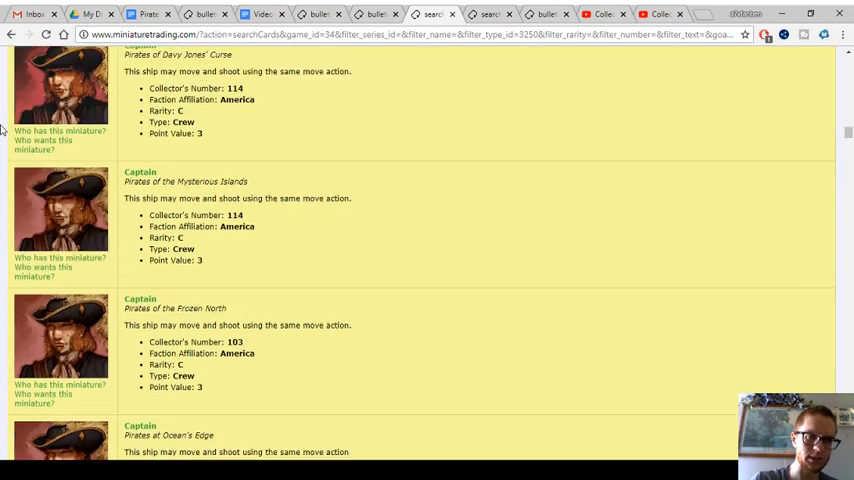
{"action": "scroll", "scroll_direction": "down", "scroll_amount": 3}
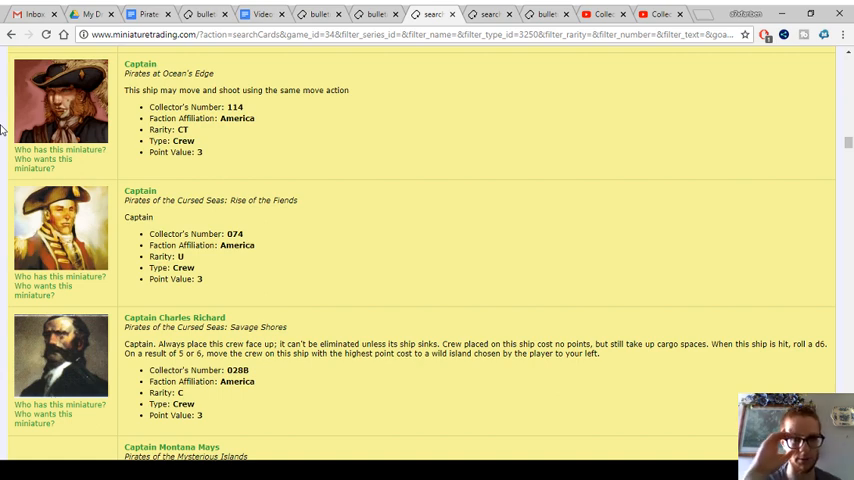
{"action": "scroll", "scroll_direction": "down", "scroll_amount": 3}
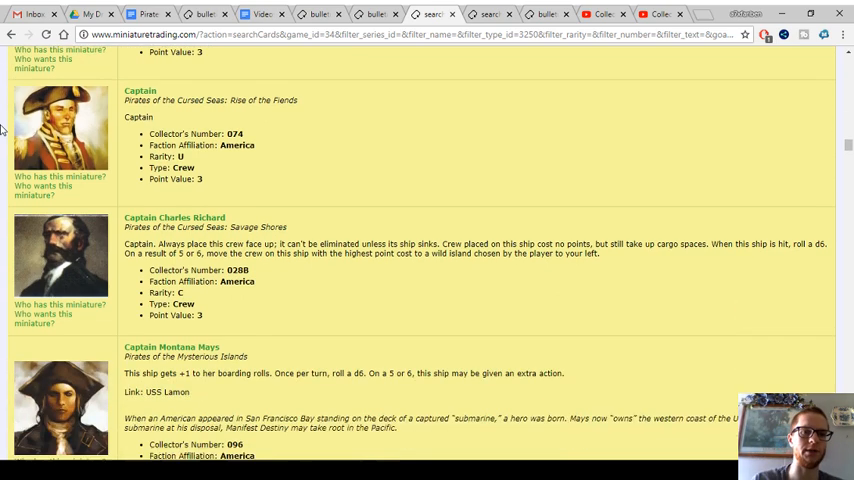
{"action": "scroll", "scroll_direction": "down", "scroll_amount": 3}
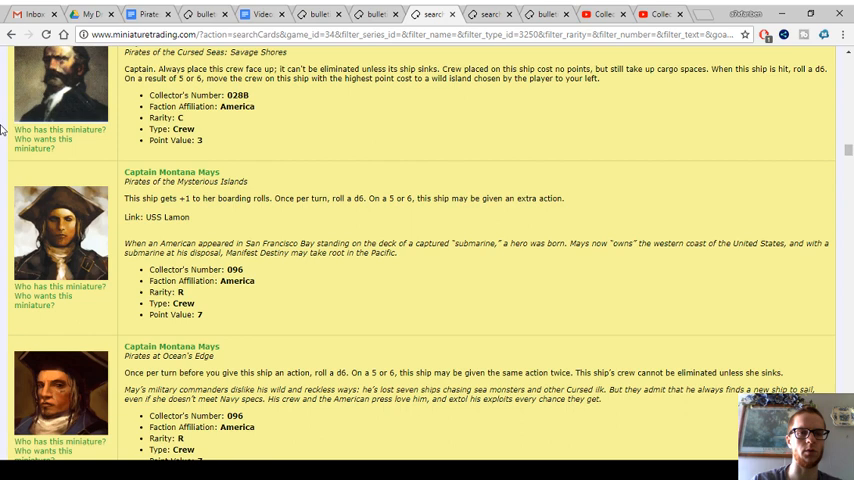
{"action": "scroll", "scroll_direction": "down", "scroll_amount": 3}
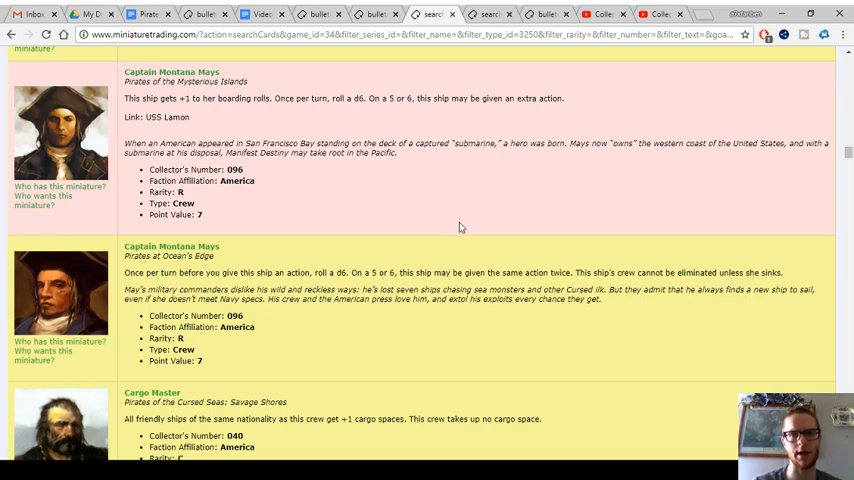
{"action": "scroll", "scroll_direction": "down", "scroll_amount": 3}
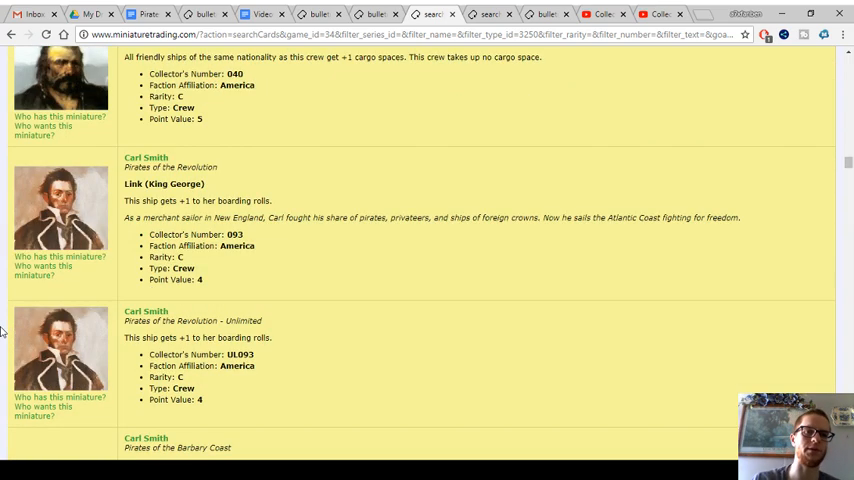
{"action": "scroll", "scroll_direction": "up", "scroll_amount": 3}
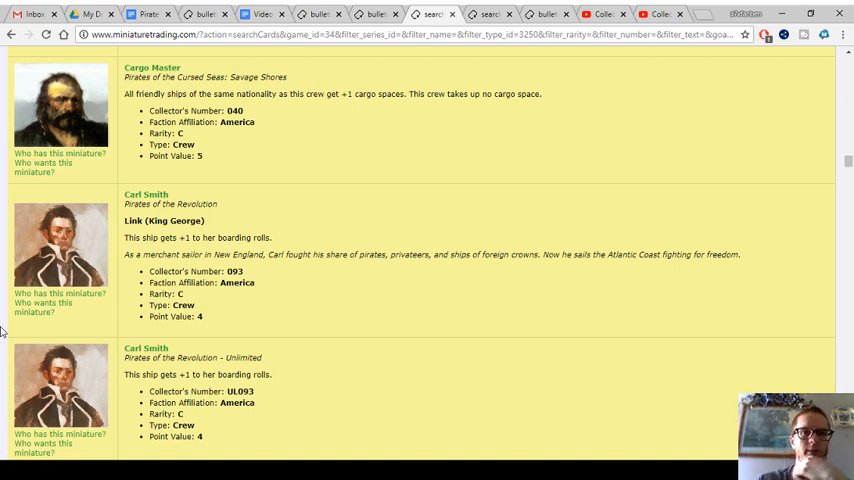
{"action": "scroll", "scroll_direction": "down", "scroll_amount": 3}
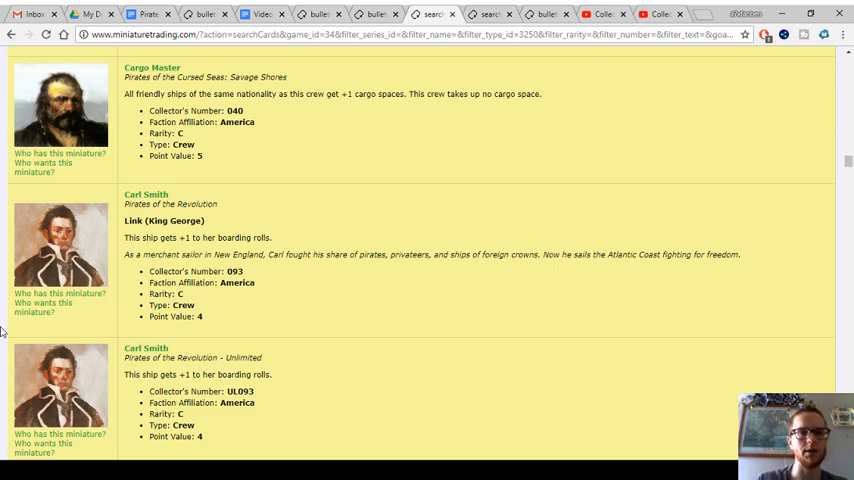
- Read crew cards past Chainshot Specialist, Crenshaw and Commander Decatur to Commodore David Porter
{"action": "scroll", "scroll_direction": "down", "scroll_amount": 3}
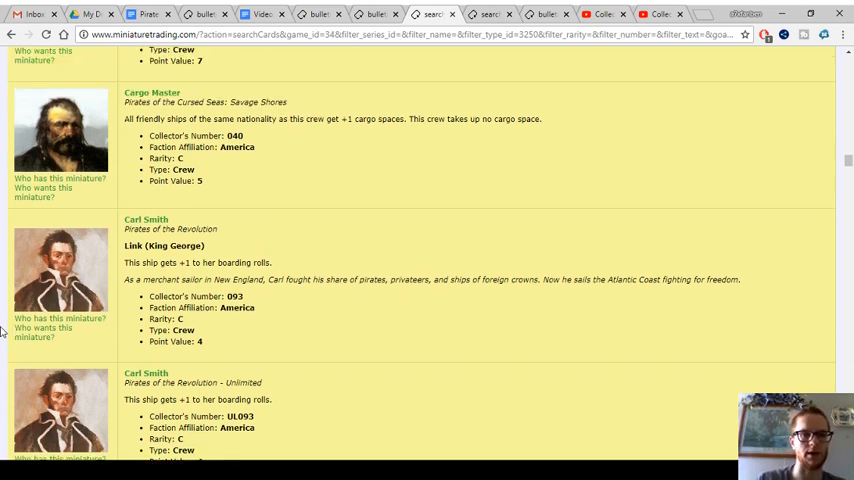
{"action": "scroll", "scroll_direction": "down", "scroll_amount": 3}
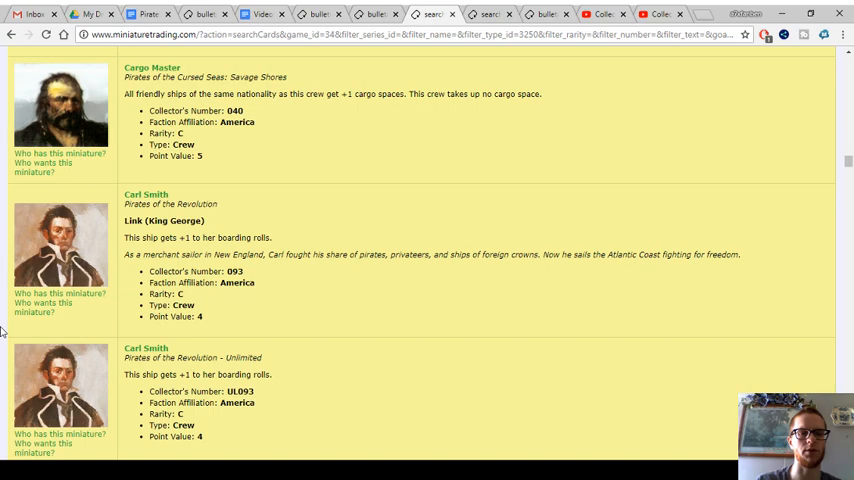
{"action": "scroll", "scroll_direction": "down", "scroll_amount": 3}
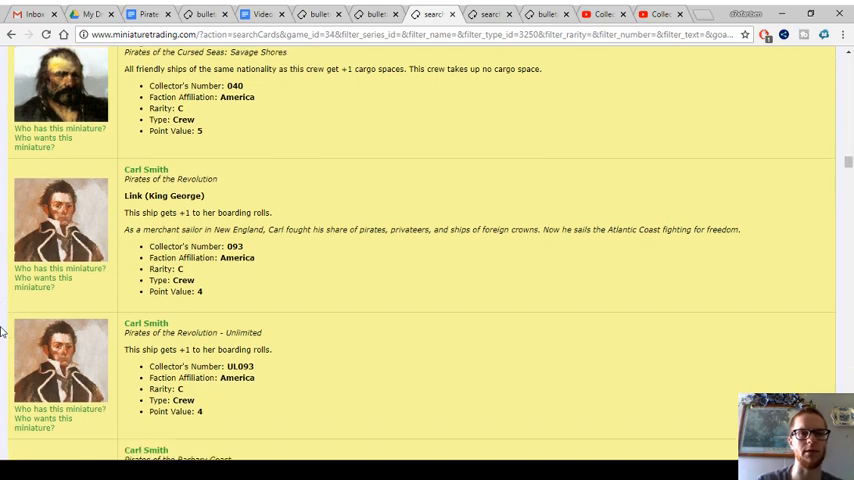
{"action": "scroll", "scroll_direction": "down", "scroll_amount": 3}
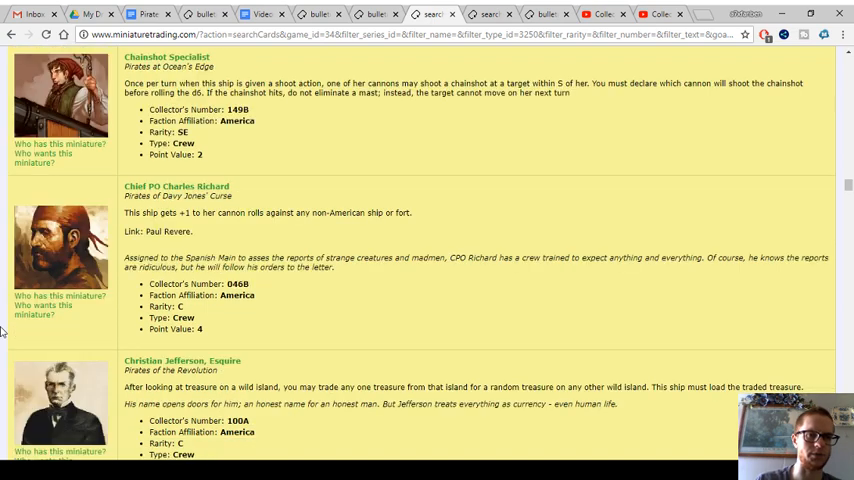
{"action": "scroll", "scroll_direction": "down", "scroll_amount": 3}
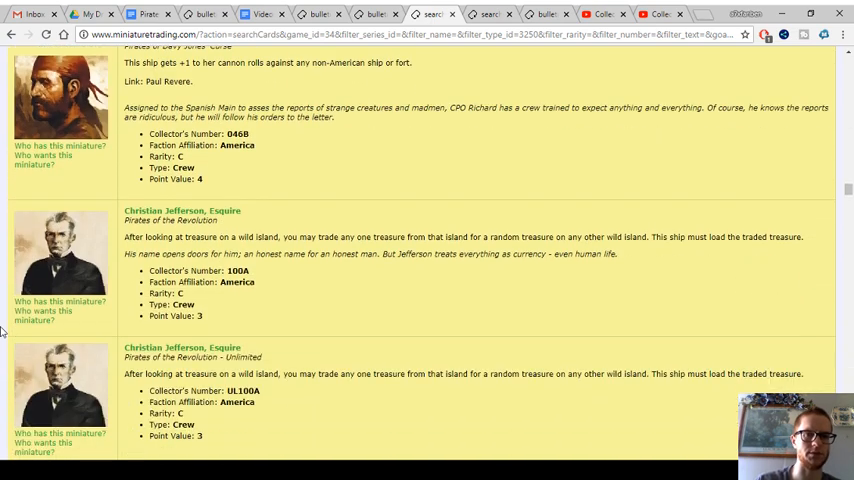
{"action": "scroll", "scroll_direction": "down", "scroll_amount": 3}
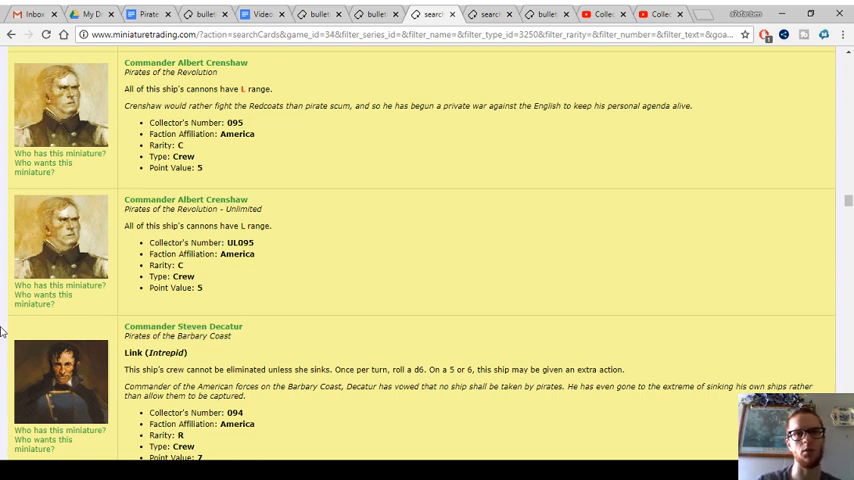
{"action": "scroll", "scroll_direction": "down", "scroll_amount": 3}
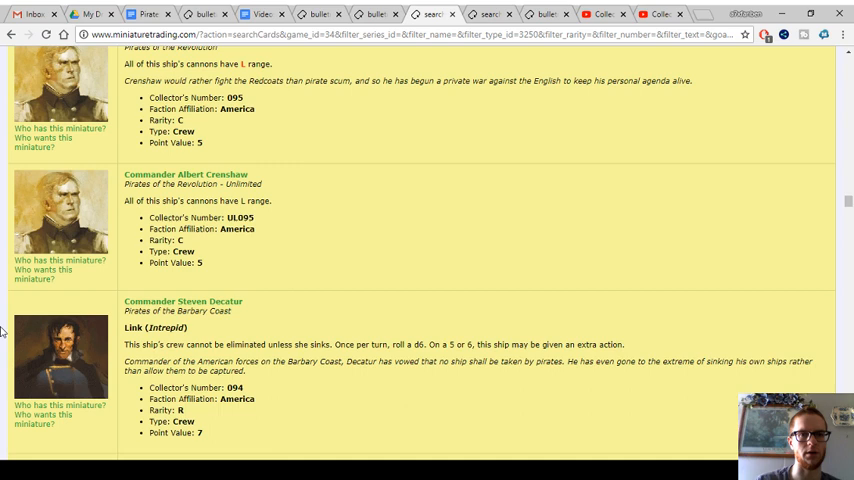
{"action": "scroll", "scroll_direction": "down", "scroll_amount": 3}
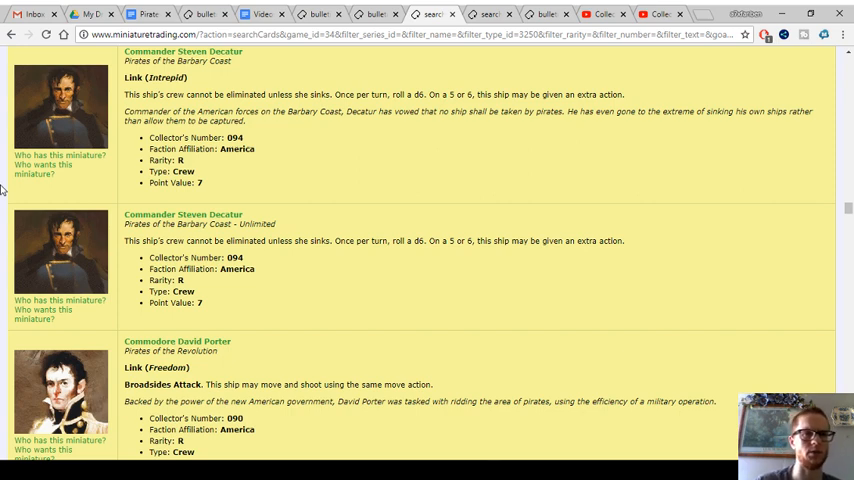
{"action": "scroll", "scroll_direction": "down", "scroll_amount": 3}
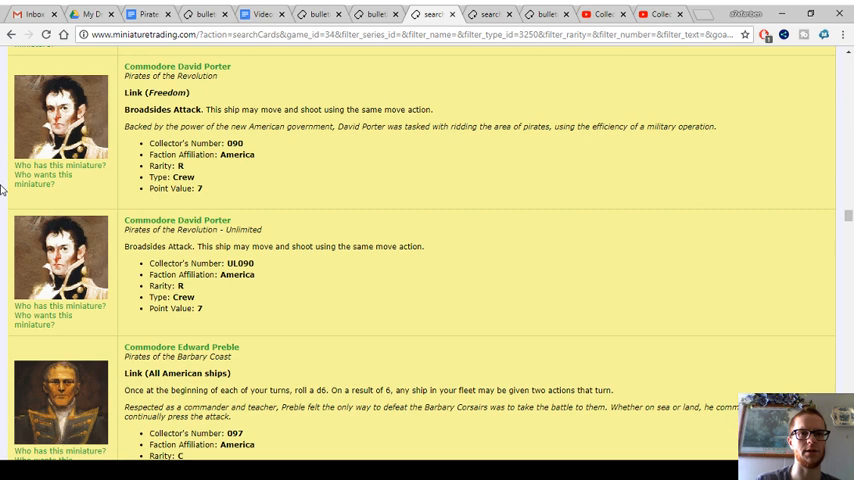
- Read crew results from Commodore Edward Preble to Dr. Clark Lewis, then open the Americans notes
{"action": "scroll", "scroll_direction": "down", "scroll_amount": 3}
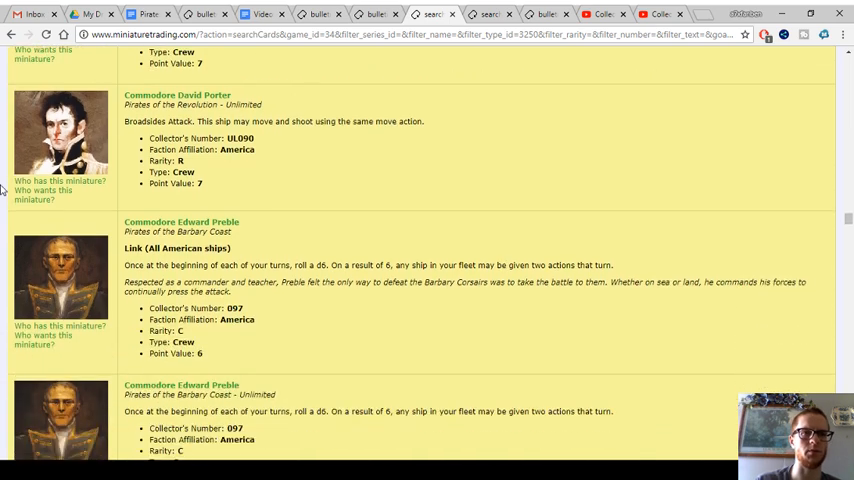
{"action": "scroll", "scroll_direction": "down", "scroll_amount": 3}
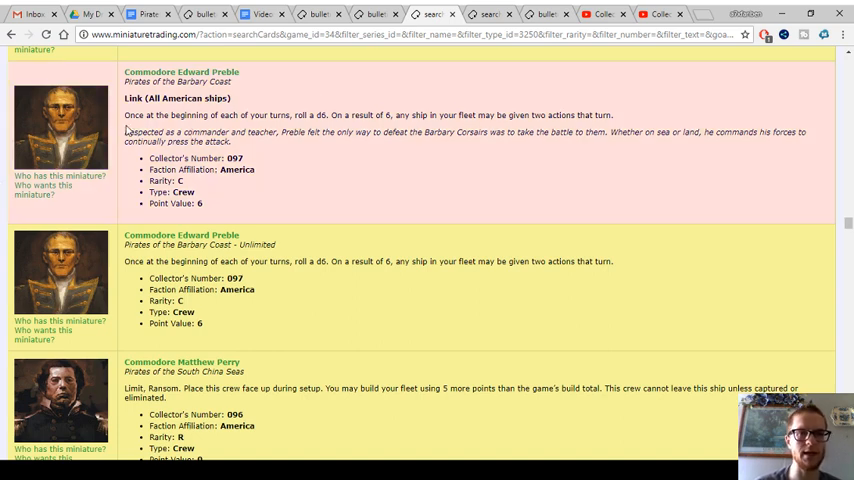
{"action": "scroll", "scroll_direction": "down", "scroll_amount": 3}
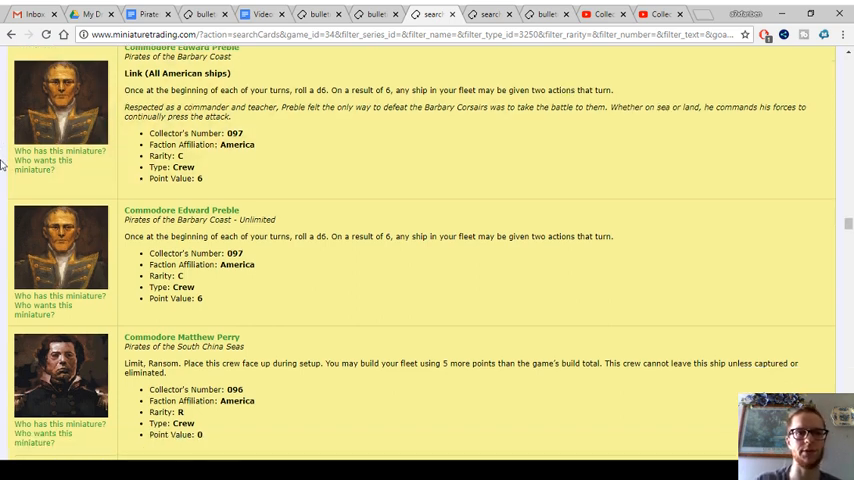
{"action": "scroll", "scroll_direction": "down", "scroll_amount": 3}
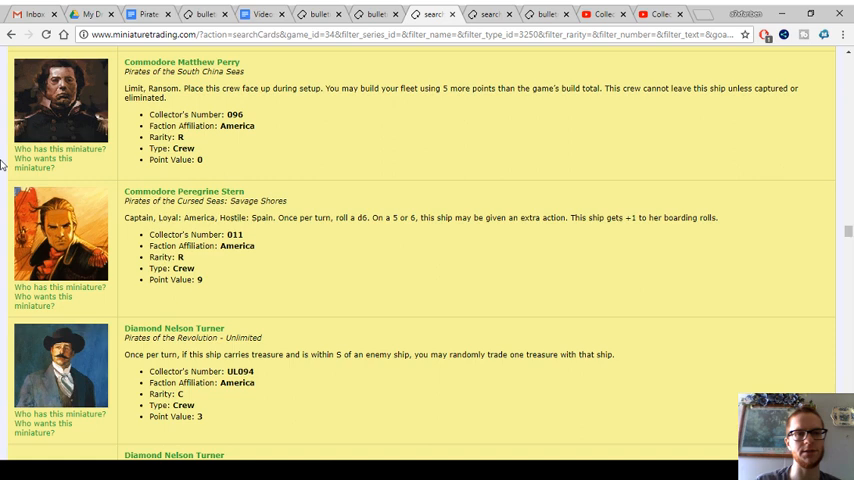
{"action": "scroll", "scroll_direction": "down", "scroll_amount": 3}
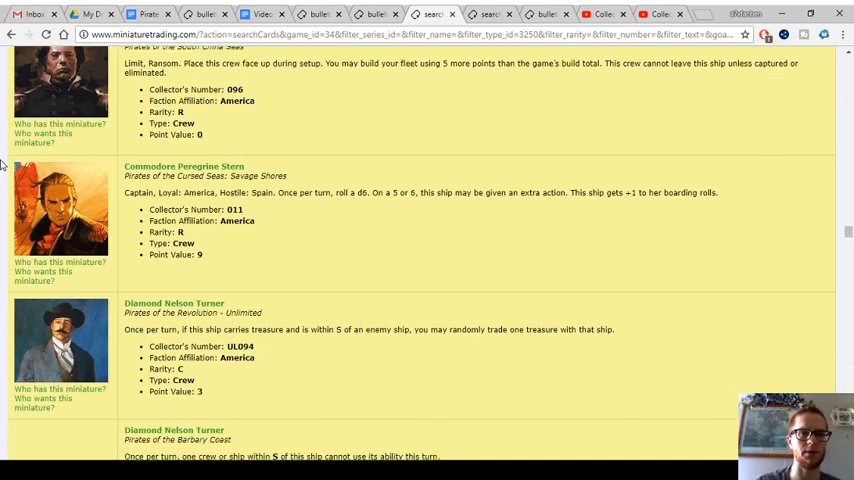
{"action": "scroll", "scroll_direction": "down", "scroll_amount": 3}
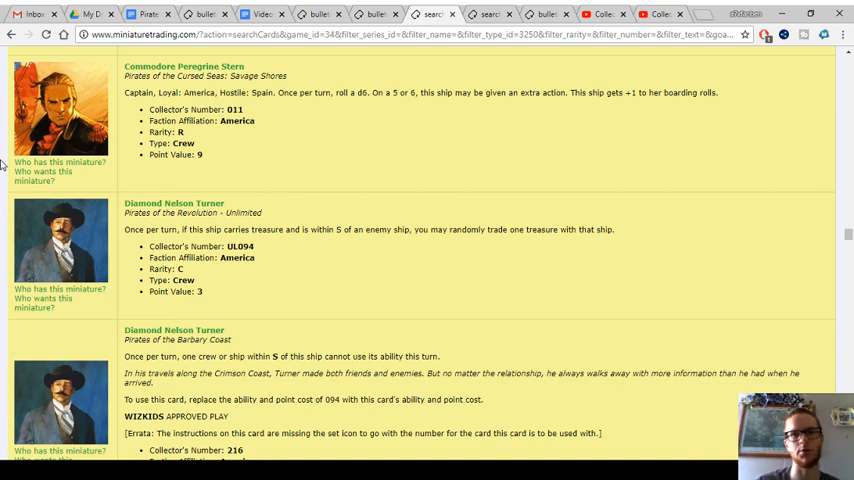
{"action": "scroll", "scroll_direction": "down", "scroll_amount": 3}
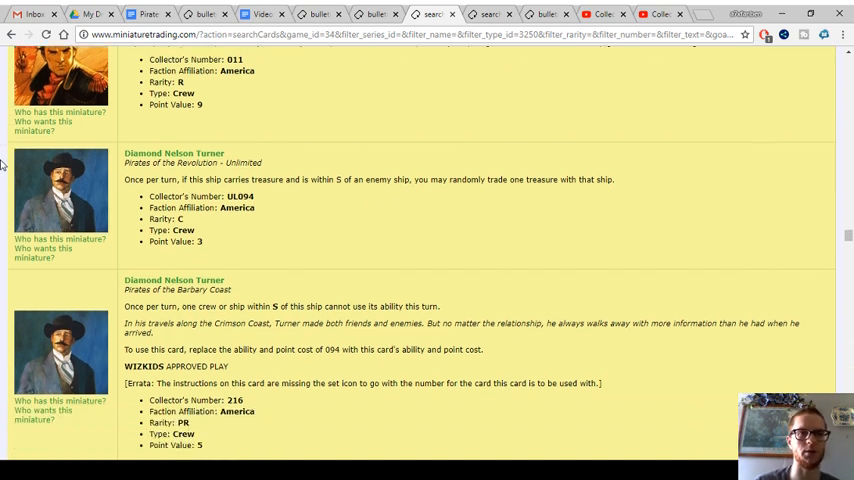
{"action": "scroll", "scroll_direction": "down", "scroll_amount": 3}
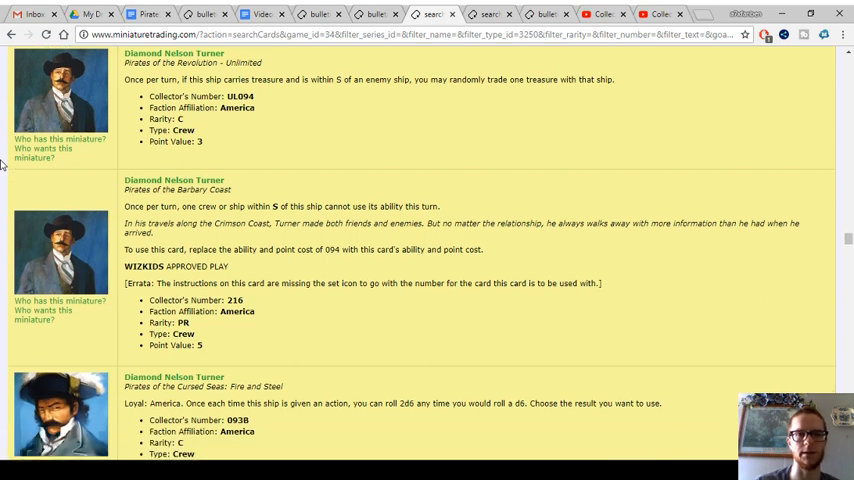
{"action": "scroll", "scroll_direction": "down", "scroll_amount": 3}
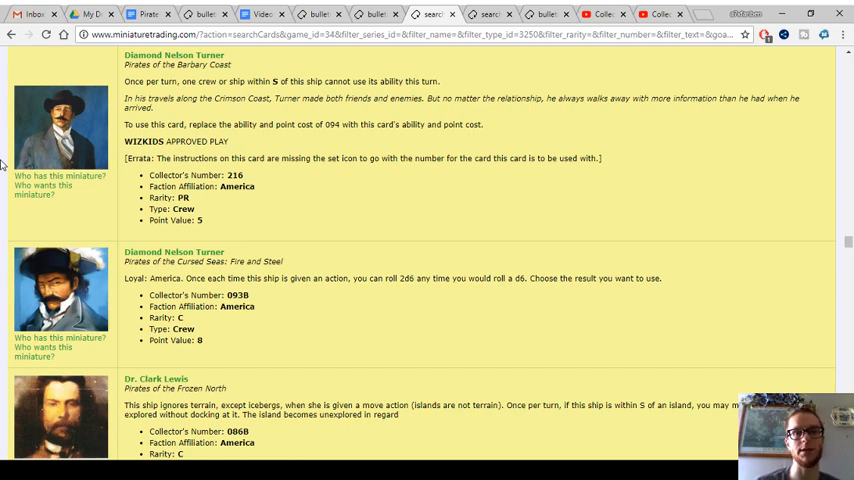
{"action": "left_click", "coordinate": [259, 14]}
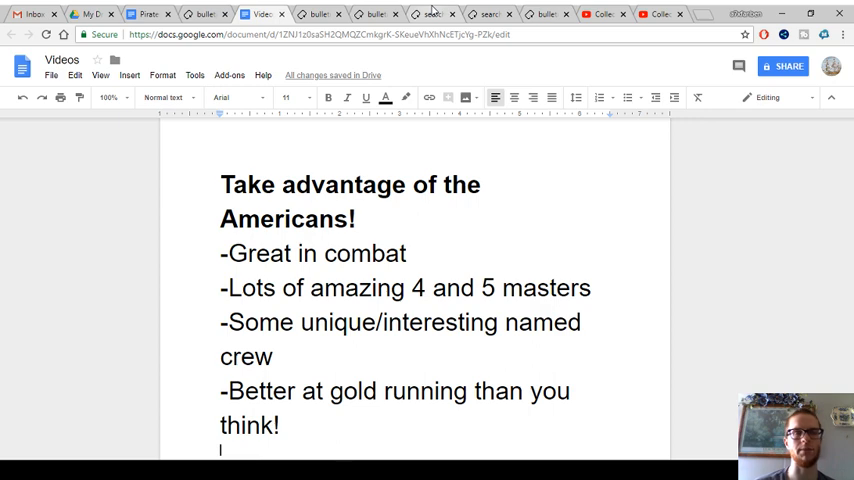
- Return from the Americans notes document to the Miniature Trading crew results
{"action": "left_click", "coordinate": [435, 14]}
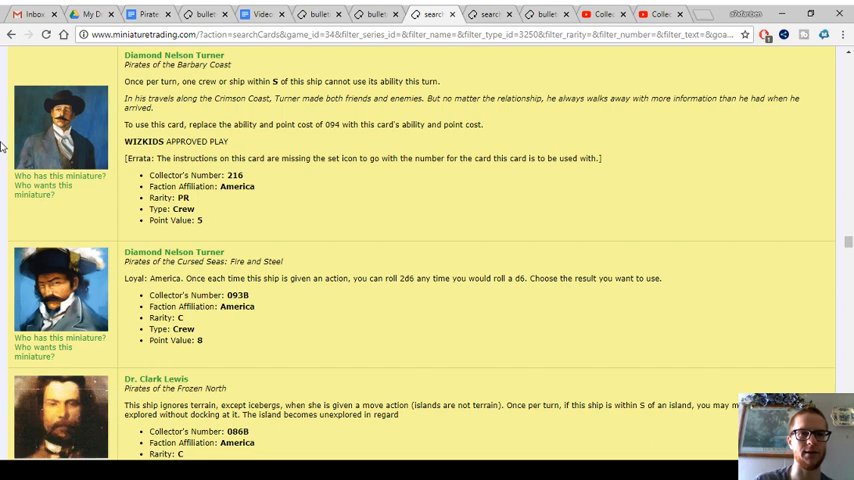
{"action": "scroll", "scroll_direction": "down", "scroll_amount": 3}
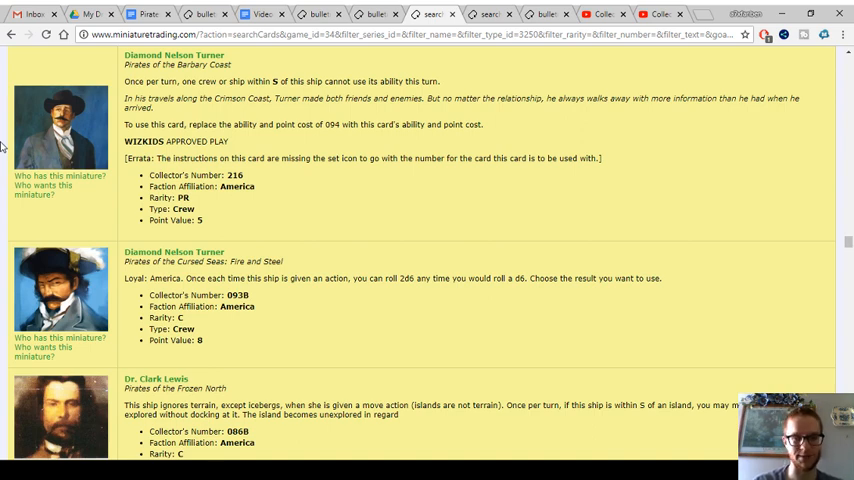
{"action": "scroll", "scroll_direction": "down", "scroll_amount": 3}
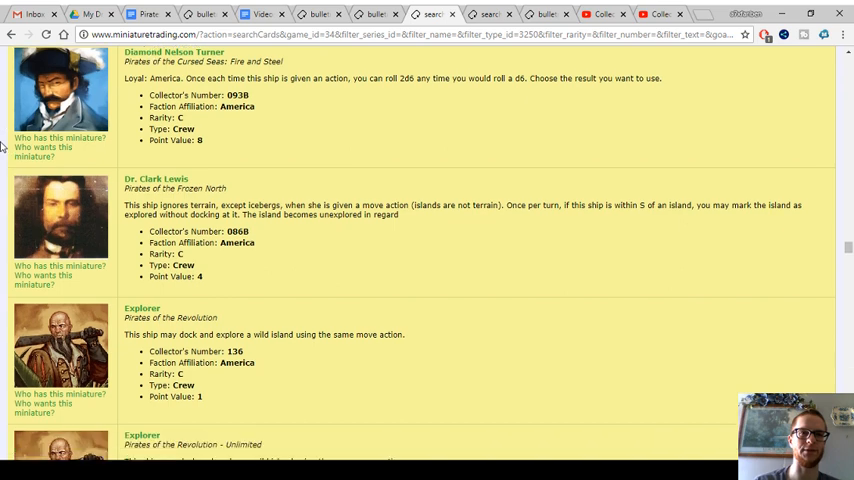
{"action": "scroll", "scroll_direction": "down", "scroll_amount": 3}
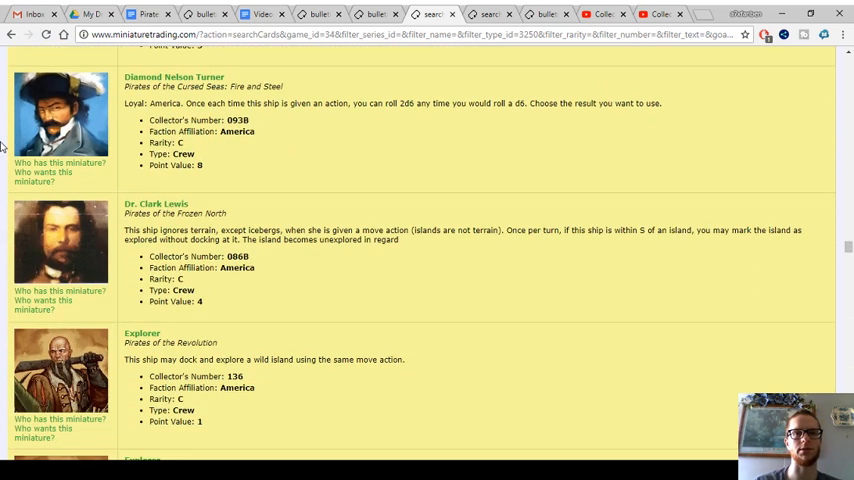
{"action": "scroll", "scroll_direction": "down", "scroll_amount": 3}
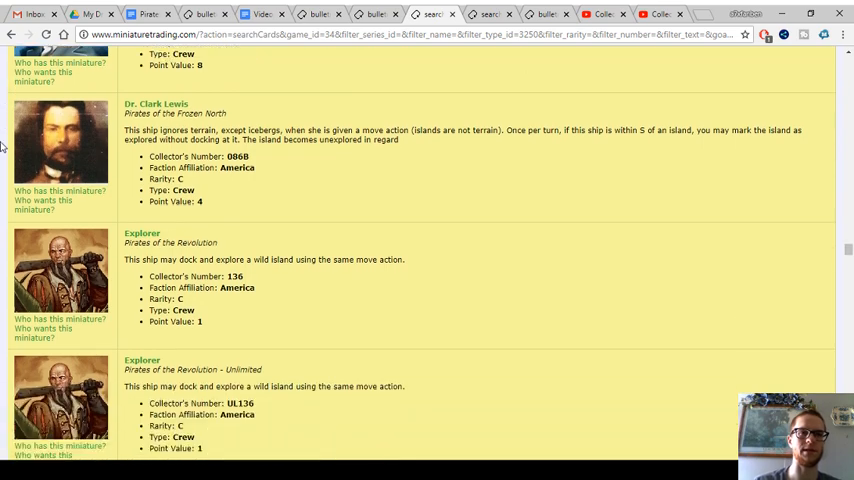
{"action": "scroll", "scroll_direction": "down", "scroll_amount": 3}
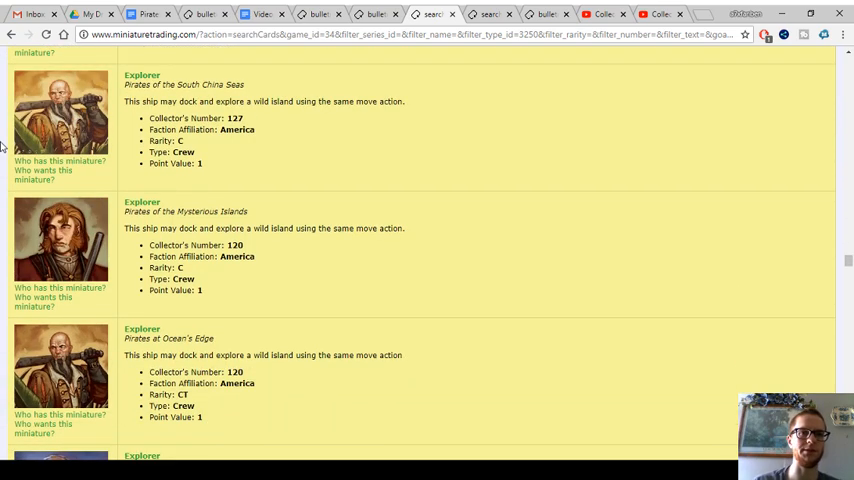
{"action": "scroll", "scroll_direction": "down", "scroll_amount": 3}
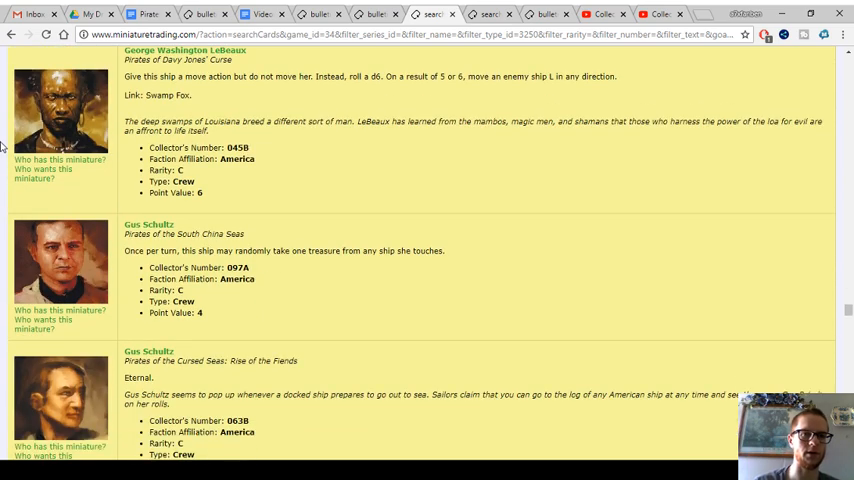
{"action": "scroll", "scroll_direction": "down", "scroll_amount": 3}
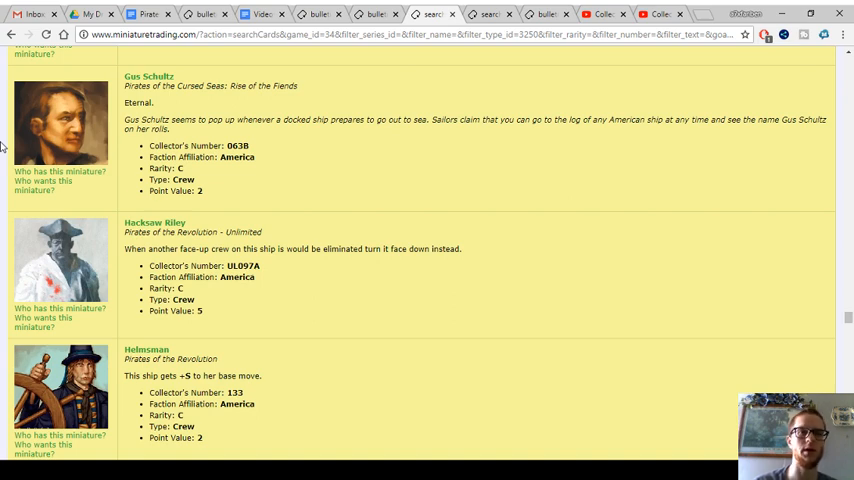
{"action": "scroll", "scroll_direction": "down", "scroll_amount": 3}
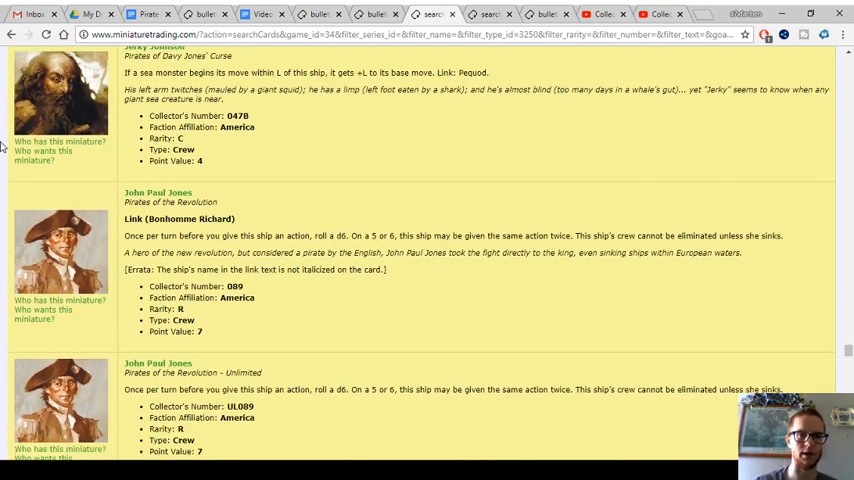
{"action": "scroll", "scroll_direction": "down", "scroll_amount": 3}
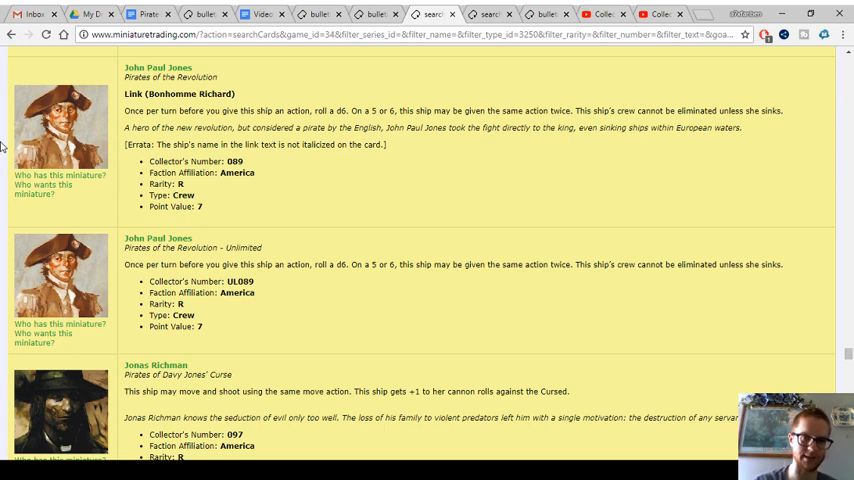
{"action": "scroll", "scroll_direction": "down", "scroll_amount": 3}
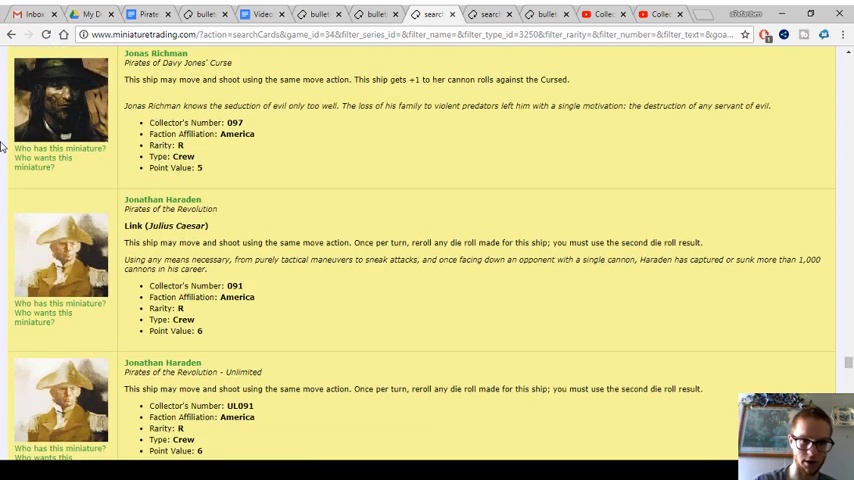
{"action": "scroll", "scroll_direction": "down", "scroll_amount": 3}
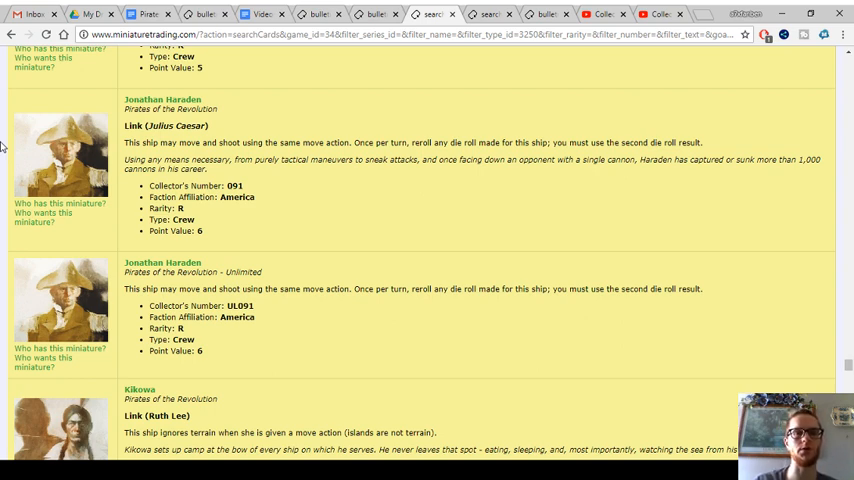
{"action": "scroll", "scroll_direction": "down", "scroll_amount": 3}
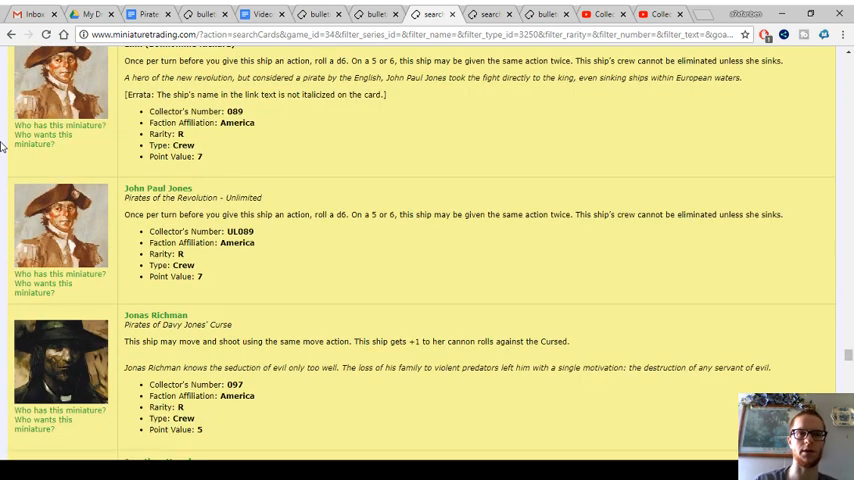
{"action": "scroll", "scroll_direction": "down", "scroll_amount": 3}
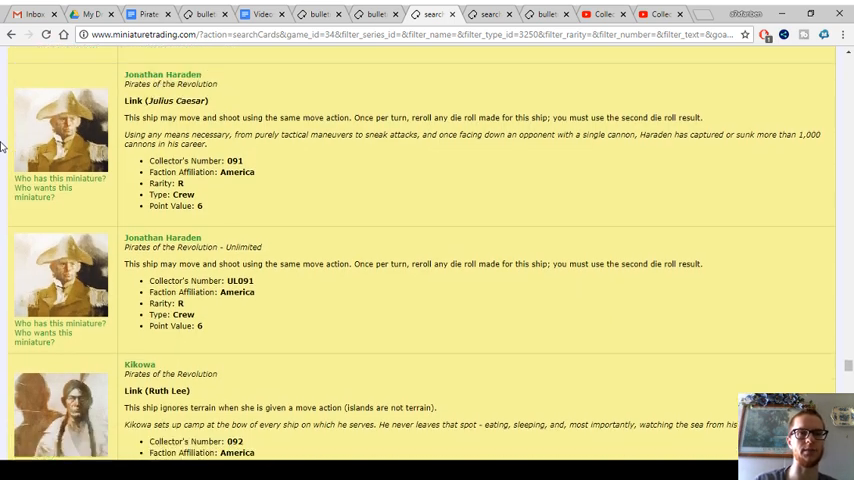
{"action": "scroll", "scroll_direction": "down", "scroll_amount": 3}
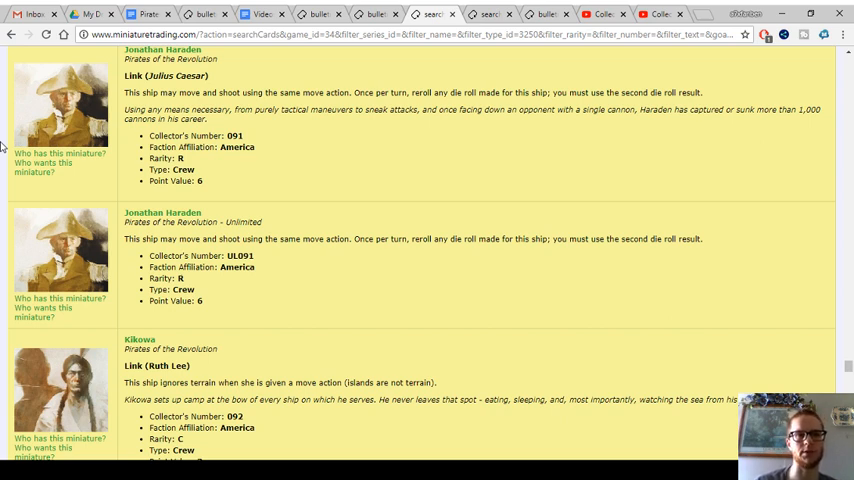
{"action": "scroll", "scroll_direction": "down", "scroll_amount": 3}
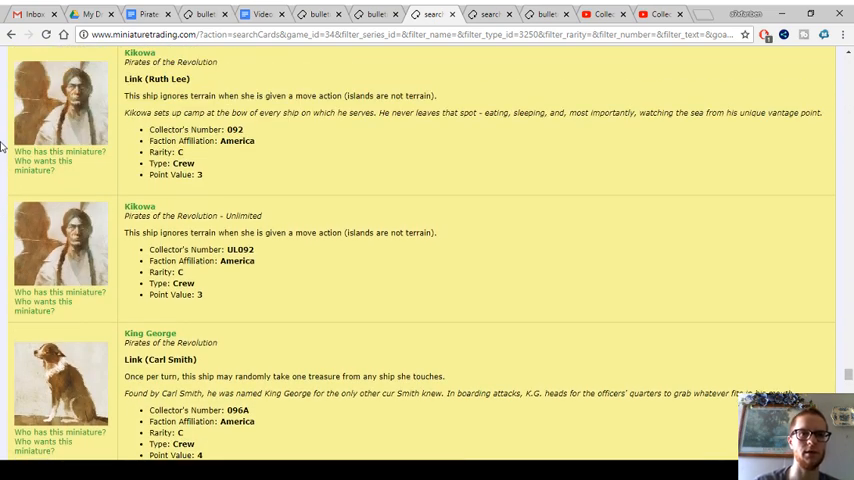
{"action": "scroll", "scroll_direction": "down", "scroll_amount": 3}
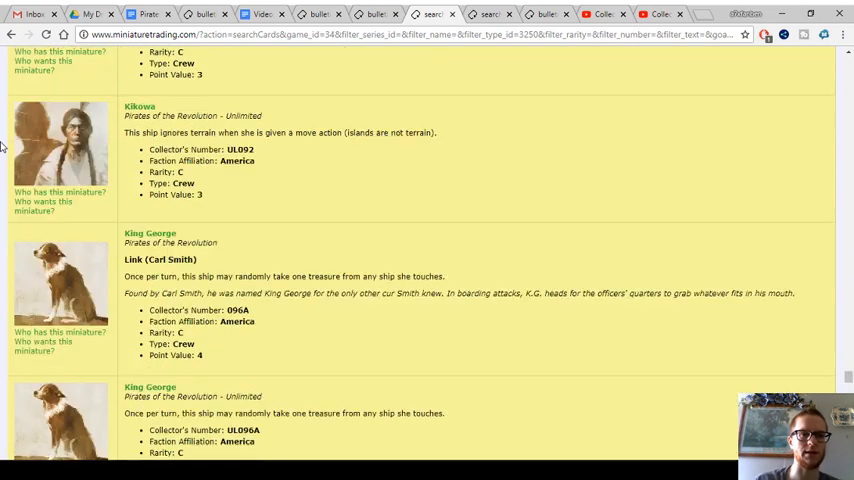
{"action": "scroll", "scroll_direction": "down", "scroll_amount": 3}
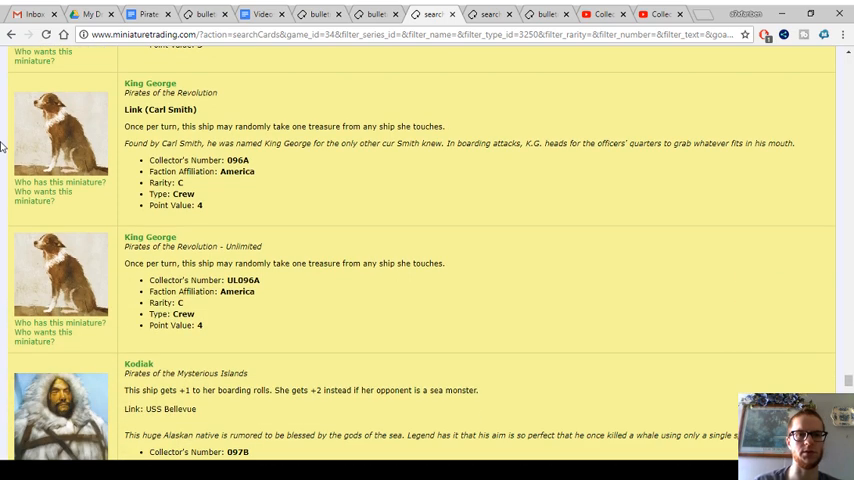
{"action": "scroll", "scroll_direction": "down", "scroll_amount": 3}
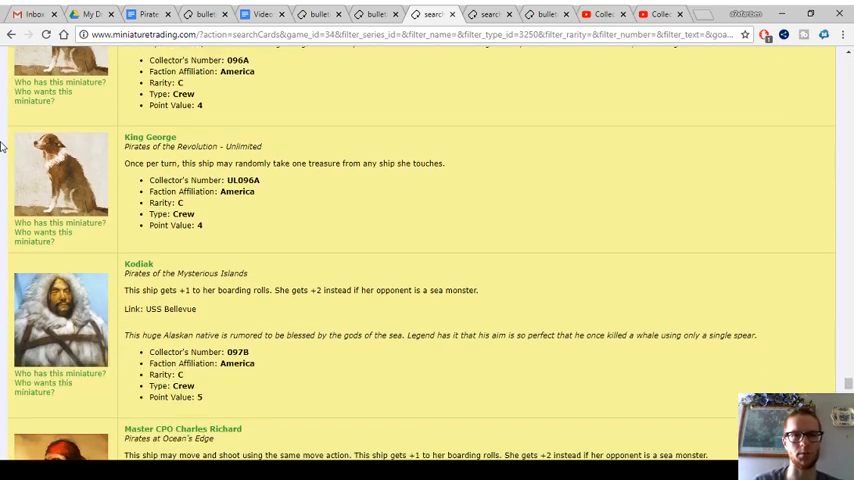
{"action": "scroll", "scroll_direction": "down", "scroll_amount": 3}
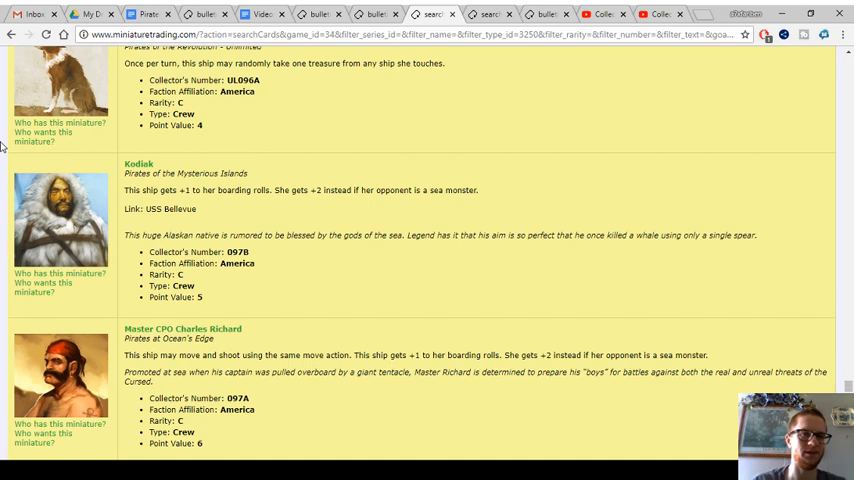
{"action": "scroll", "scroll_direction": "down", "scroll_amount": 3}
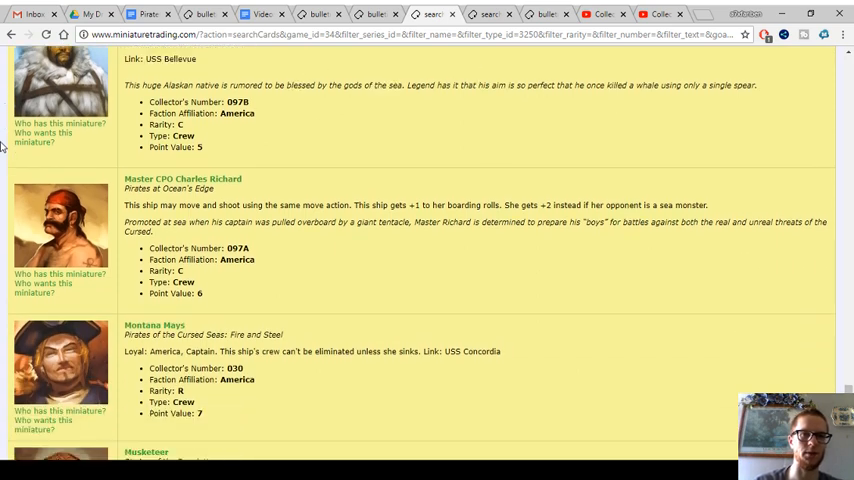
{"action": "scroll", "scroll_direction": "down", "scroll_amount": 3}
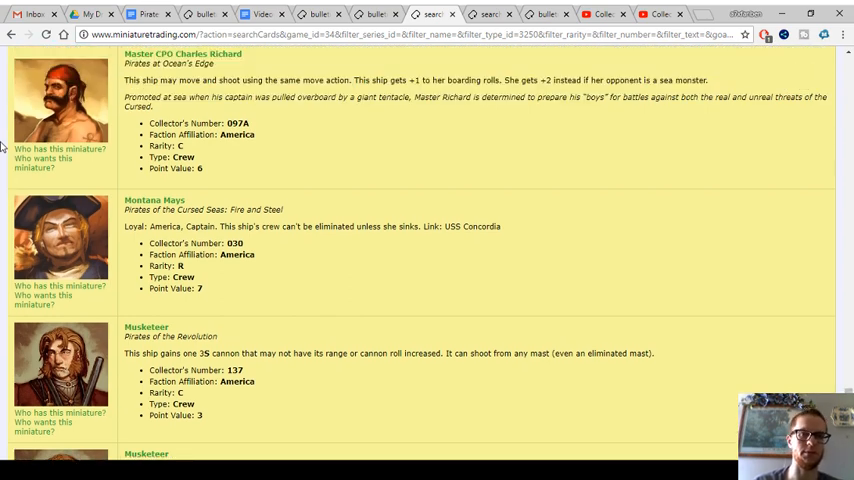
{"action": "scroll", "scroll_direction": "down", "scroll_amount": 3}
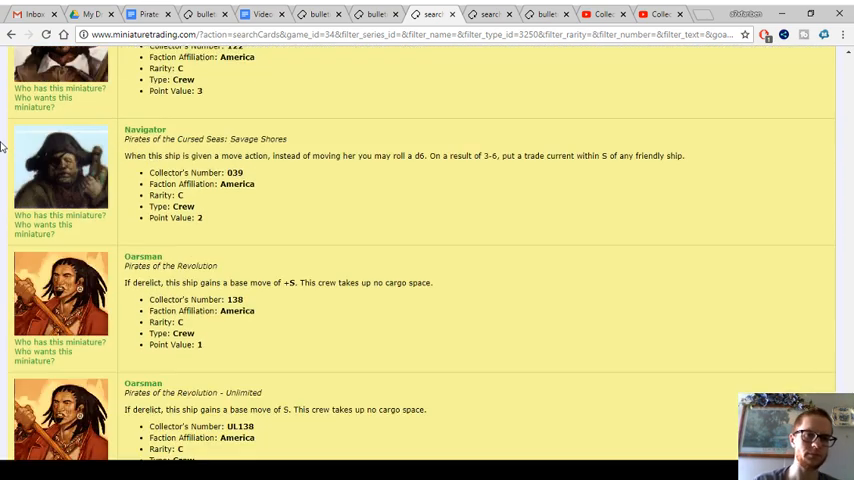
{"action": "scroll", "scroll_direction": "down", "scroll_amount": 3}
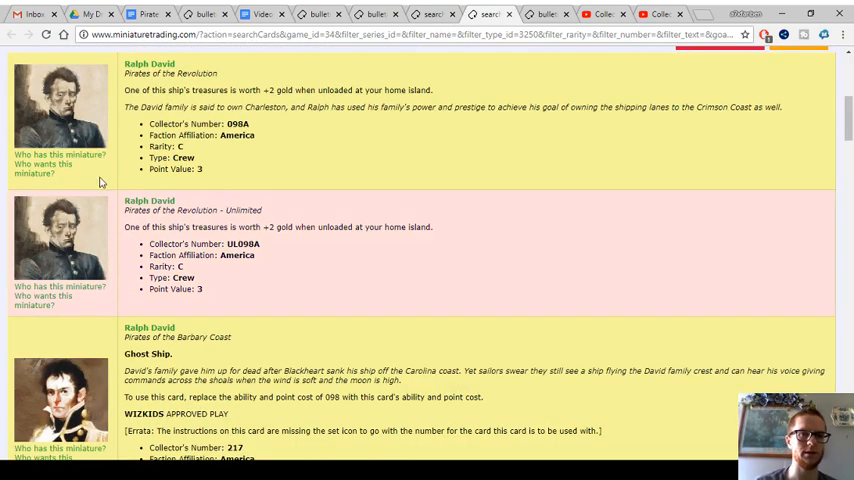
{"action": "scroll", "scroll_direction": "down", "scroll_amount": 3}
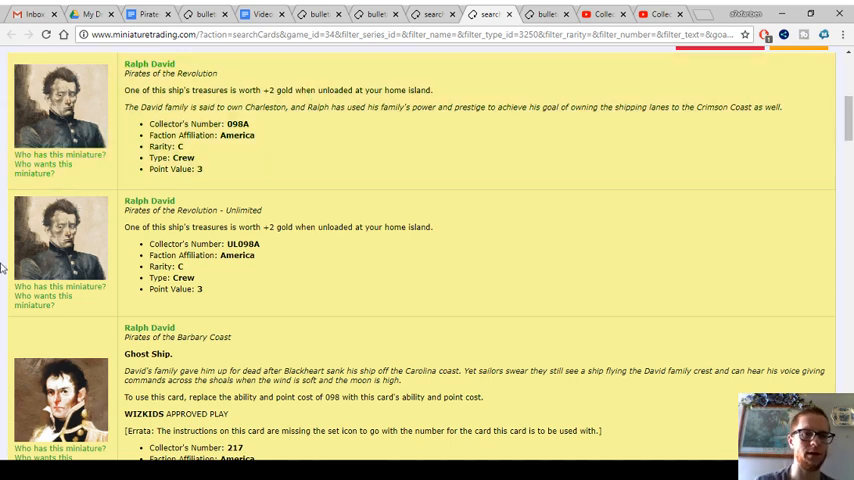
{"action": "scroll", "scroll_direction": "down", "scroll_amount": 3}
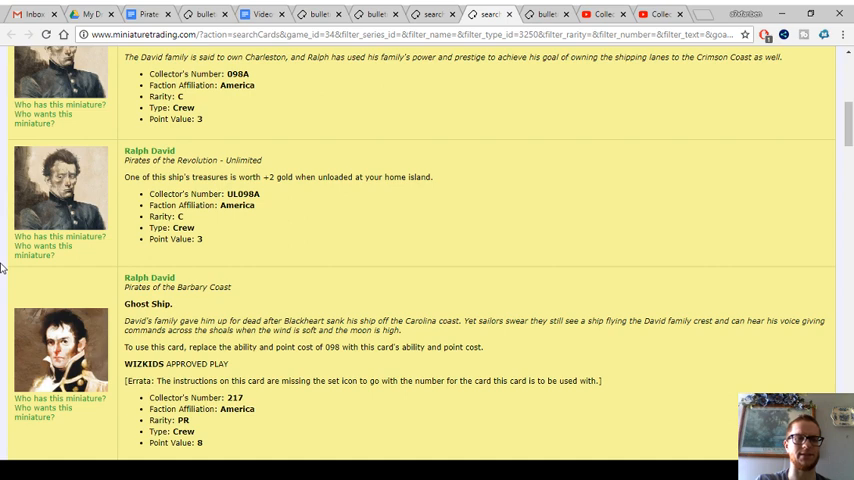
{"action": "scroll", "scroll_direction": "down", "scroll_amount": 3}
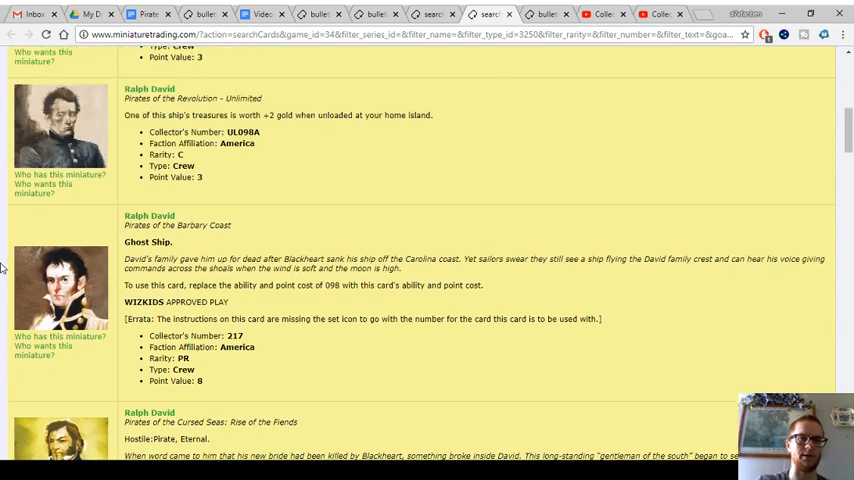
{"action": "scroll", "scroll_direction": "down", "scroll_amount": 3}
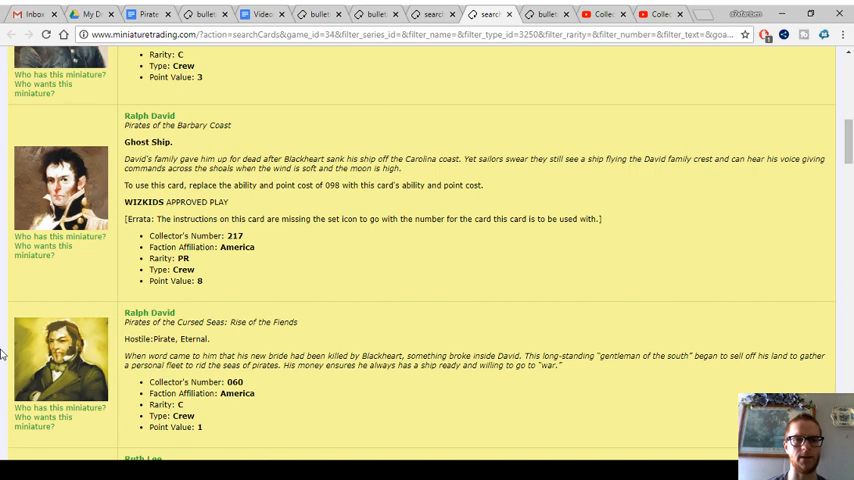
{"action": "scroll", "scroll_direction": "down", "scroll_amount": 3}
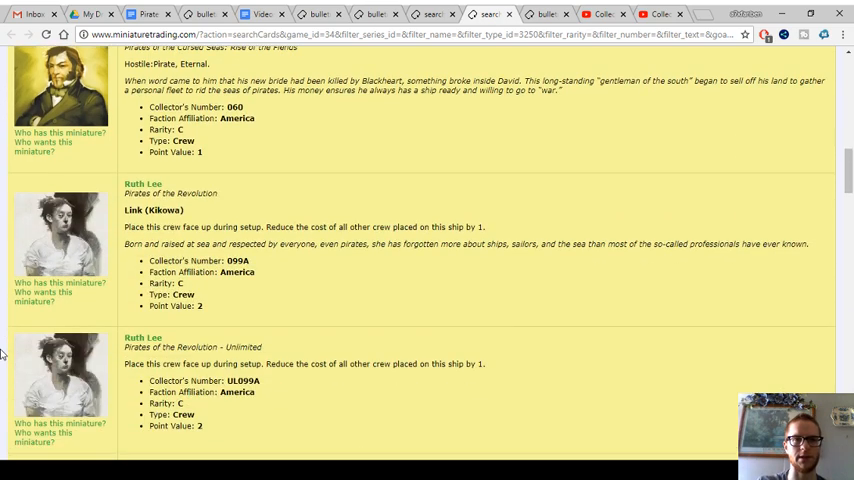
{"action": "scroll", "scroll_direction": "down", "scroll_amount": 3}
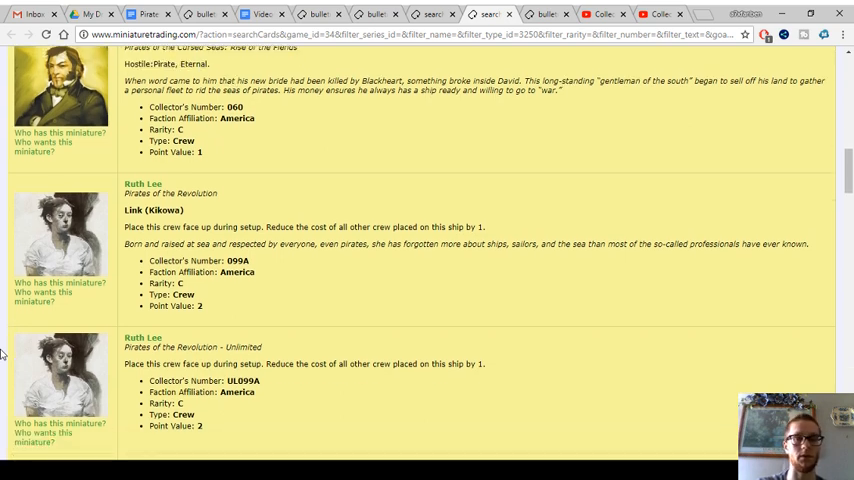
{"action": "scroll", "scroll_direction": "down", "scroll_amount": 3}
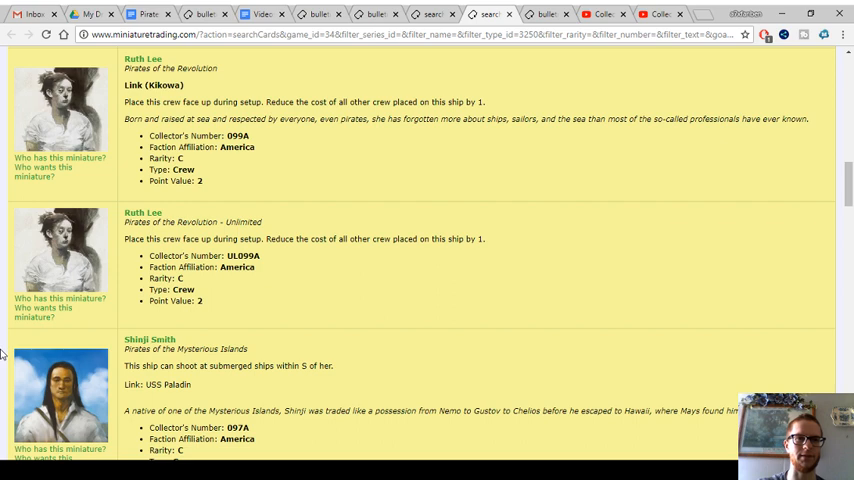
{"action": "scroll", "scroll_direction": "down", "scroll_amount": 3}
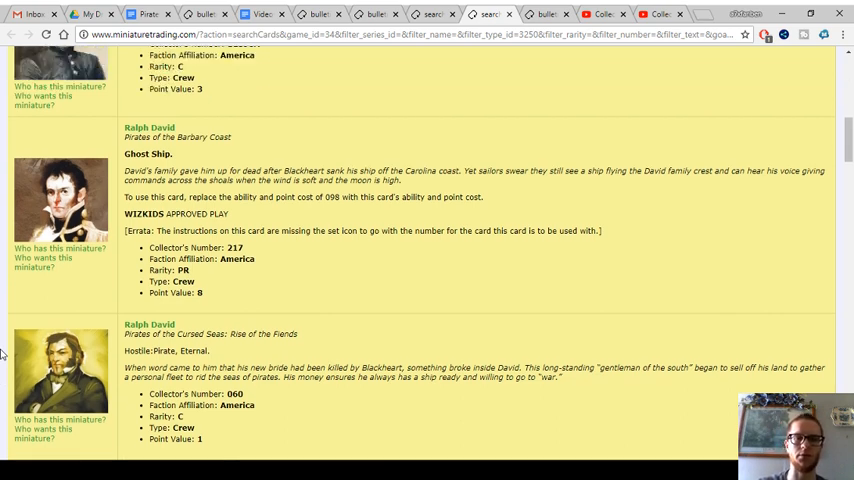
{"action": "scroll", "scroll_direction": "down", "scroll_amount": 3}
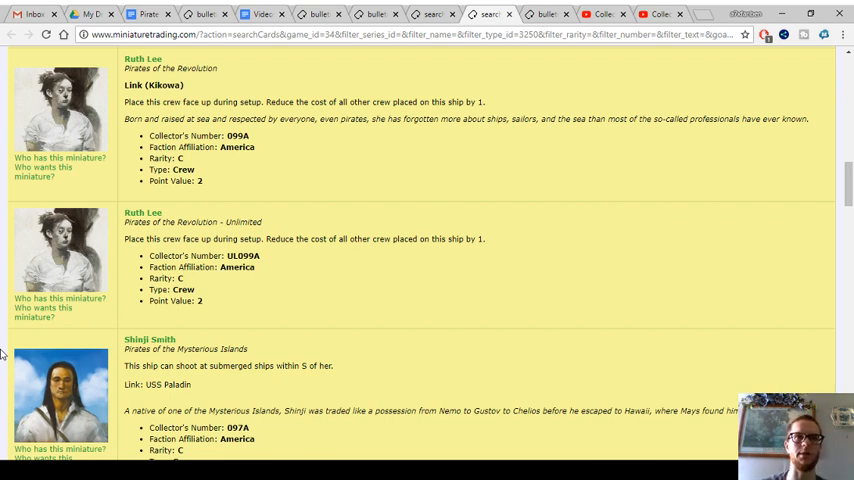
{"action": "scroll", "scroll_direction": "down", "scroll_amount": 3}
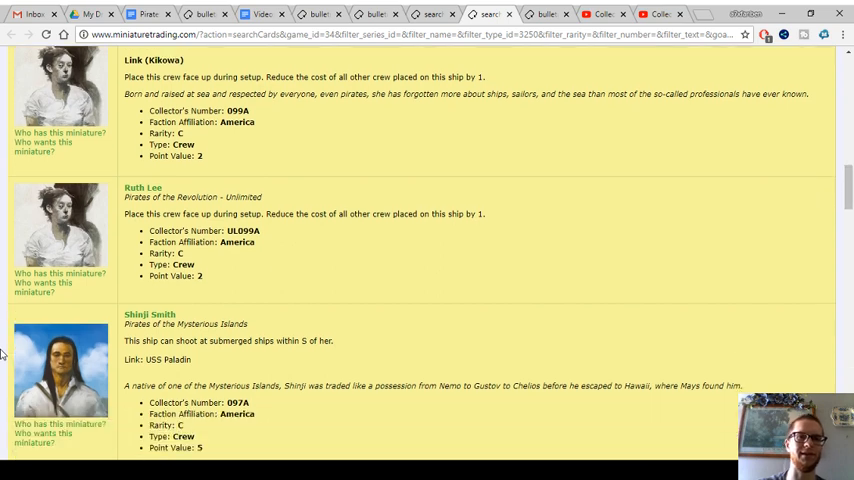
{"action": "scroll", "scroll_direction": "down", "scroll_amount": 3}
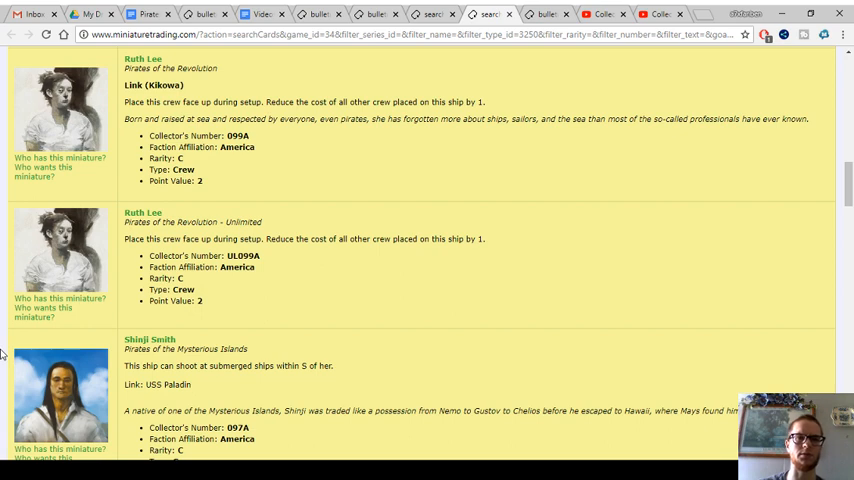
{"action": "scroll", "scroll_direction": "down", "scroll_amount": 3}
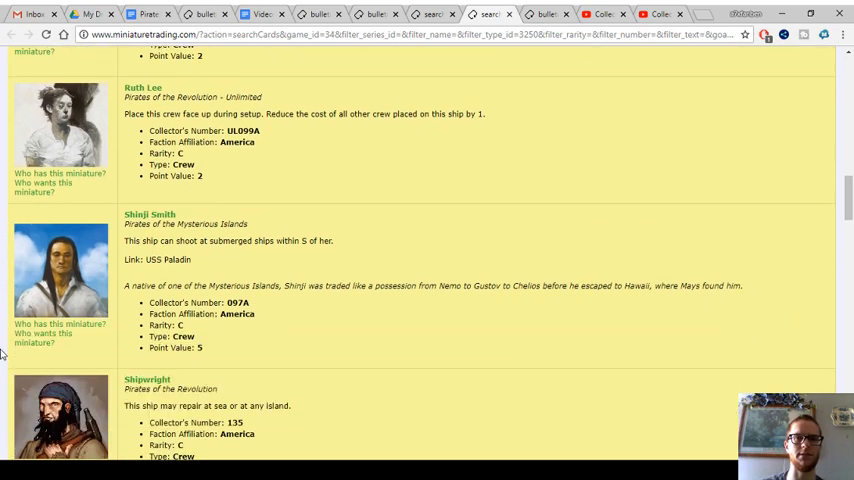
{"action": "scroll", "scroll_direction": "down", "scroll_amount": 3}
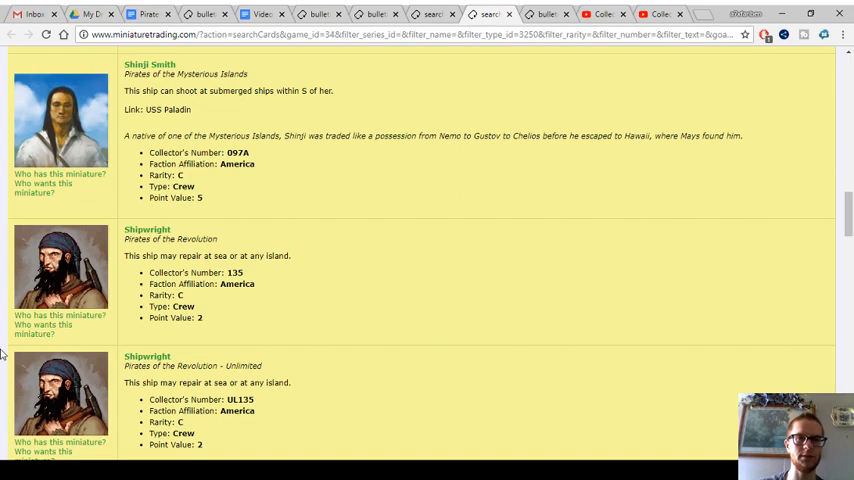
{"action": "scroll", "scroll_direction": "down", "scroll_amount": 3}
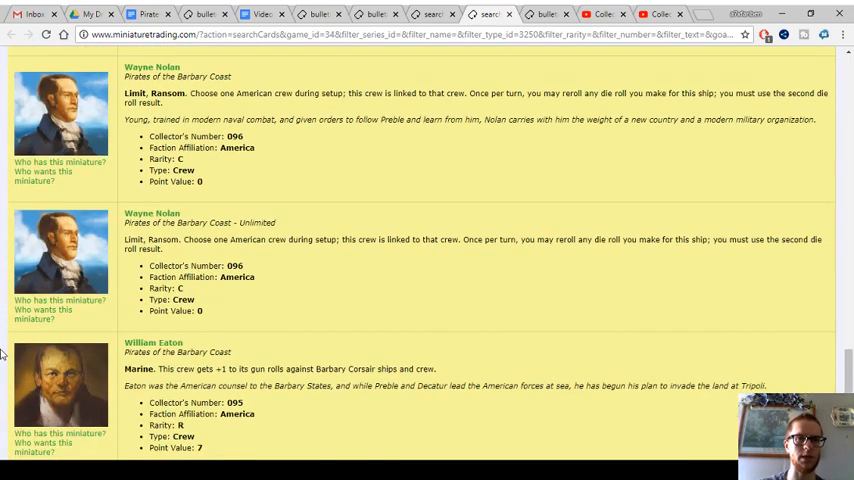
{"action": "scroll", "scroll_direction": "down", "scroll_amount": 3}
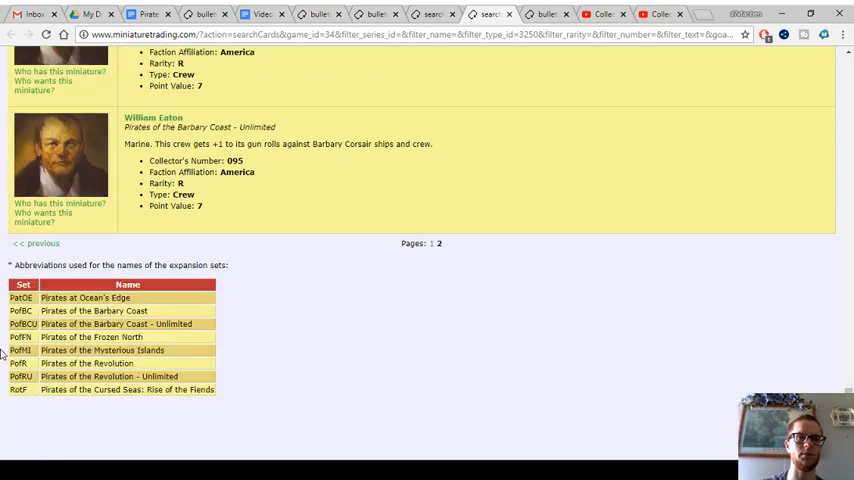
- Browse the faction crew abilities and top ships threads, then open the Americans notes document
{"action": "scroll", "scroll_direction": "down", "scroll_amount": 3}
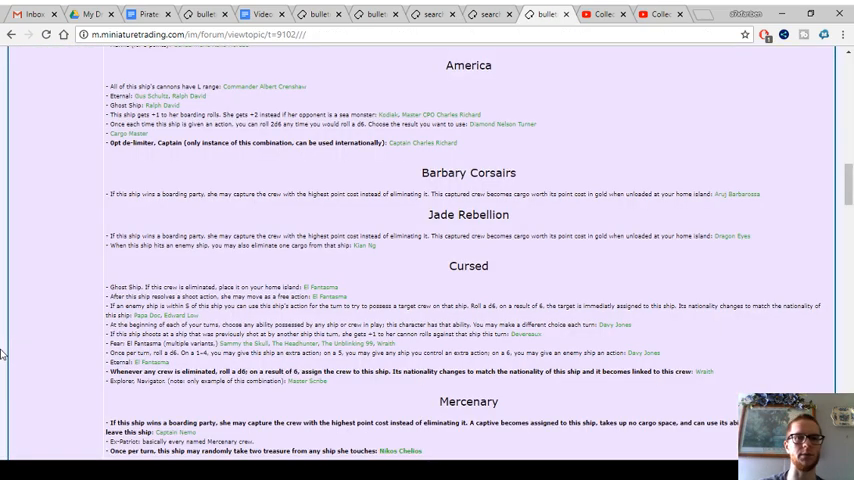
{"action": "scroll", "scroll_direction": "up", "scroll_amount": 3}
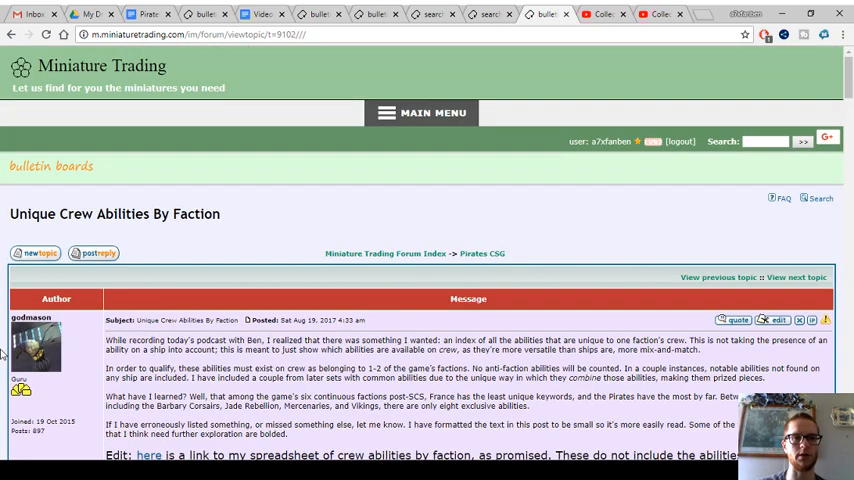
{"action": "scroll", "scroll_direction": "down", "scroll_amount": 3}
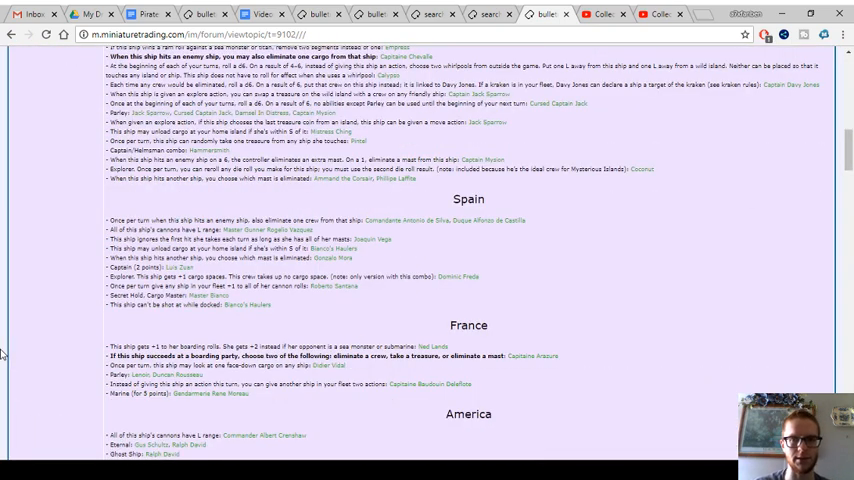
{"action": "scroll", "scroll_direction": "down", "scroll_amount": 3}
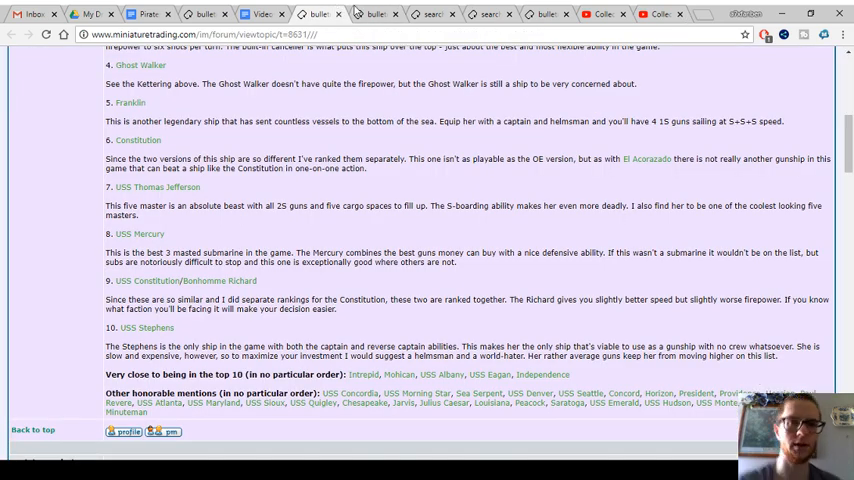
{"action": "left_click", "coordinate": [261, 14]}
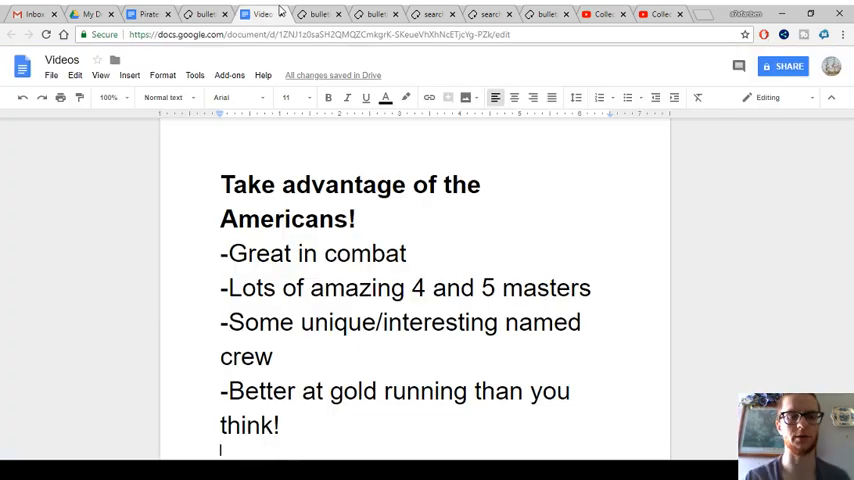